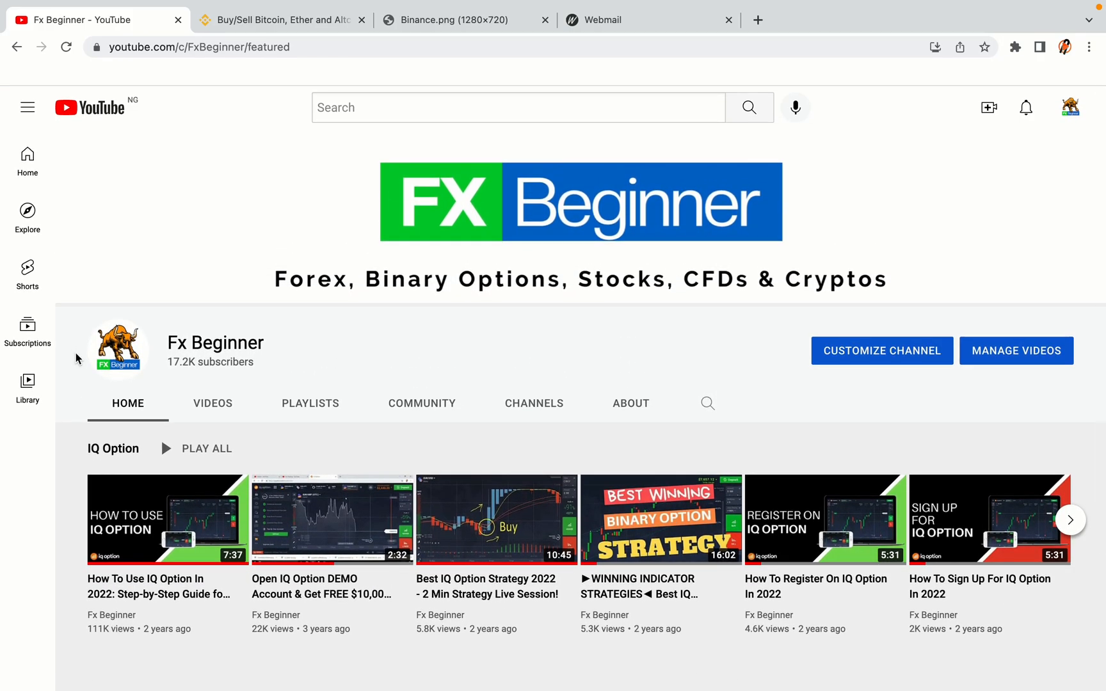
pyautogui.moveTo(436, 354)
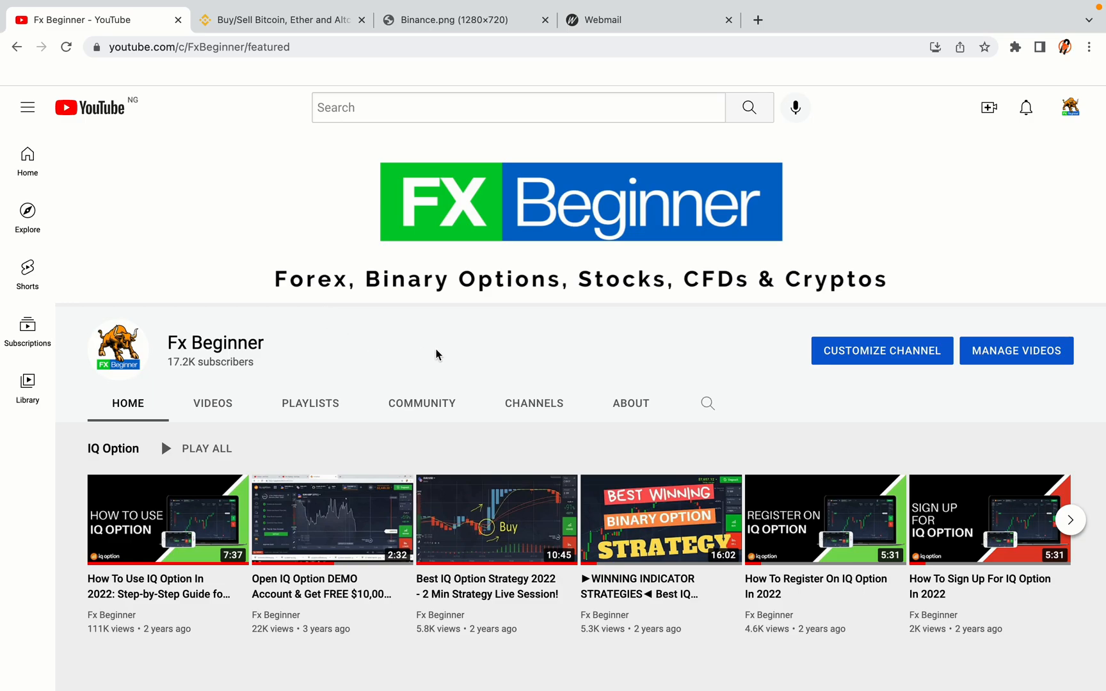
pyautogui.moveTo(708, 327)
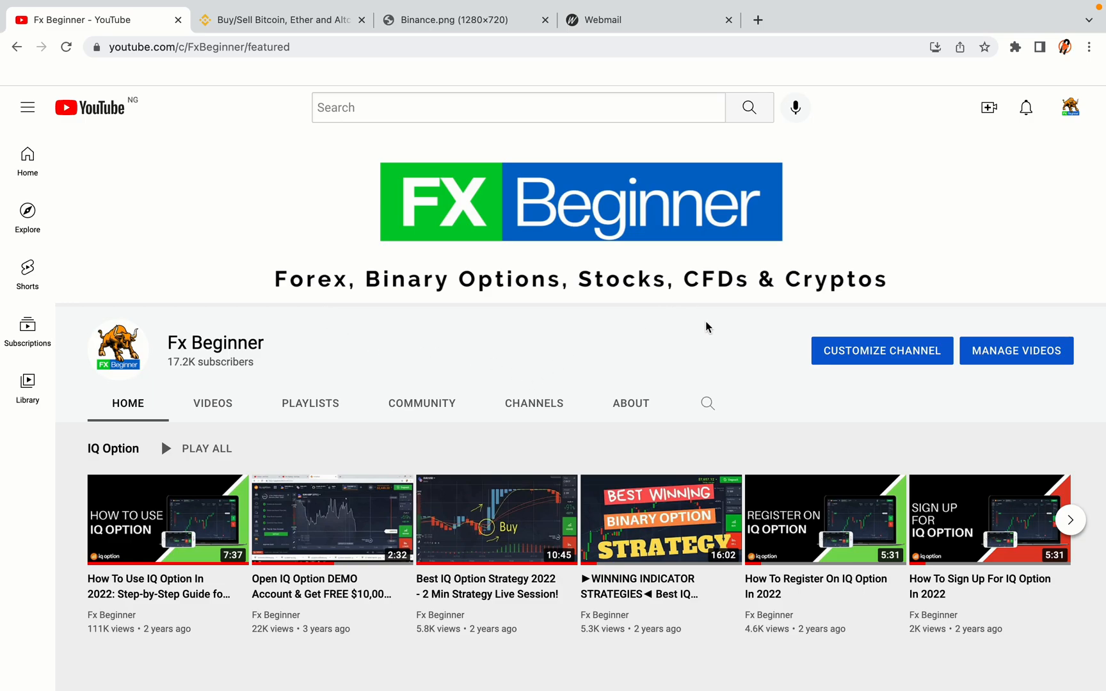
# Switch to the Binance homepage, browse its sections down to app downloads, and return to the top.
pyautogui.click(278, 20)
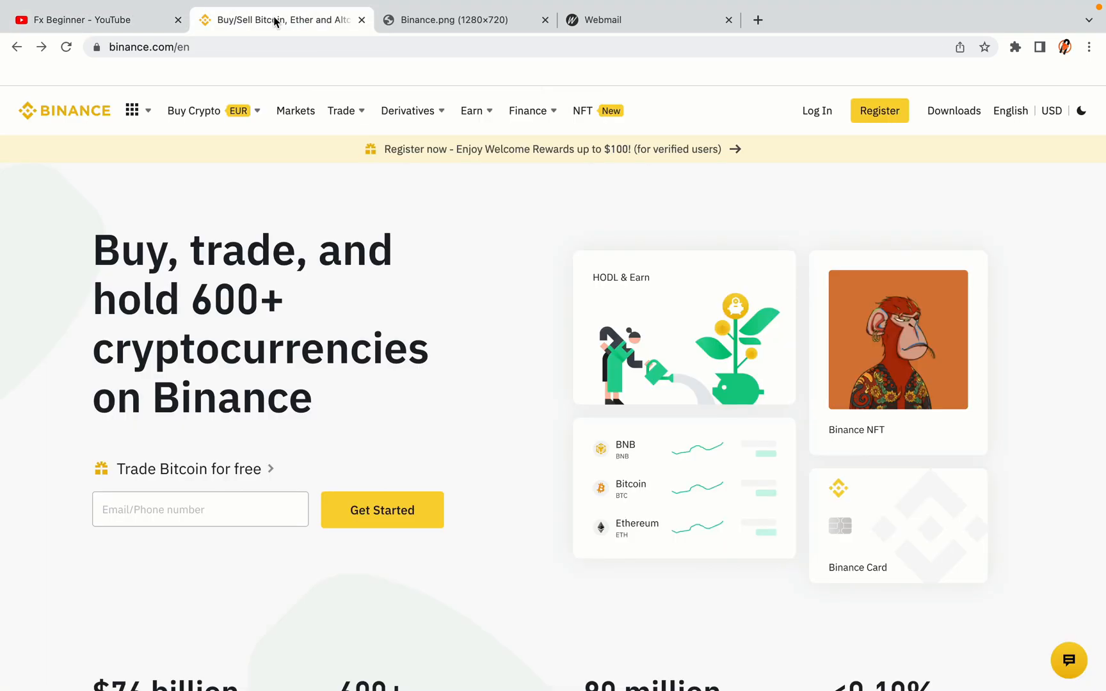
pyautogui.moveTo(73, 267)
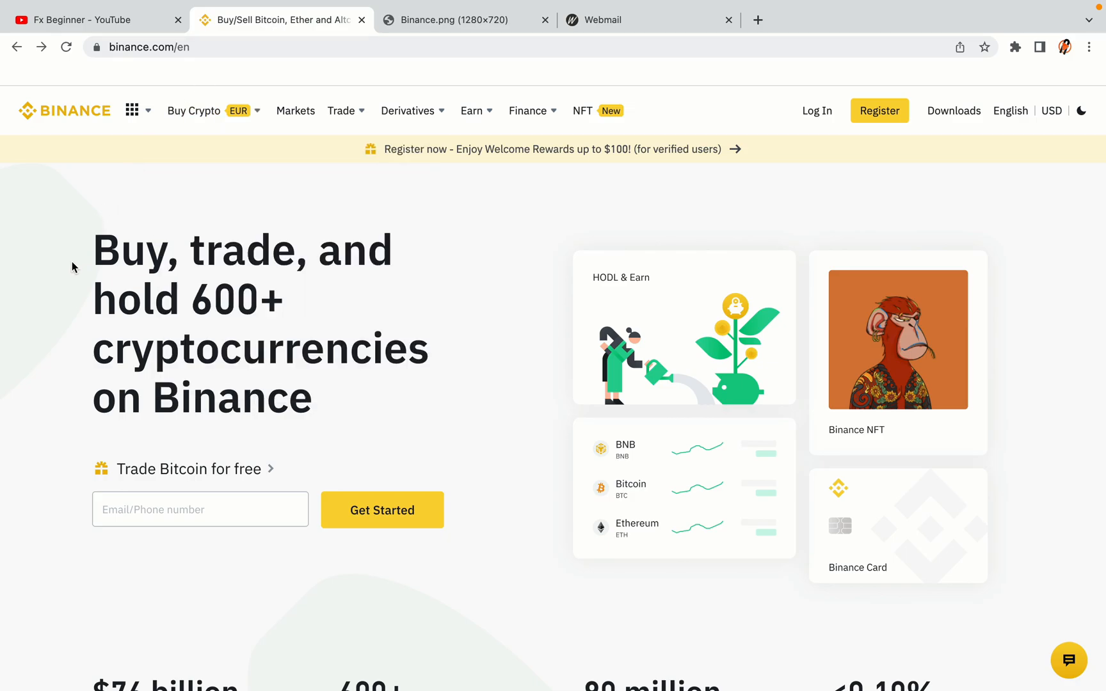
pyautogui.moveTo(532, 338)
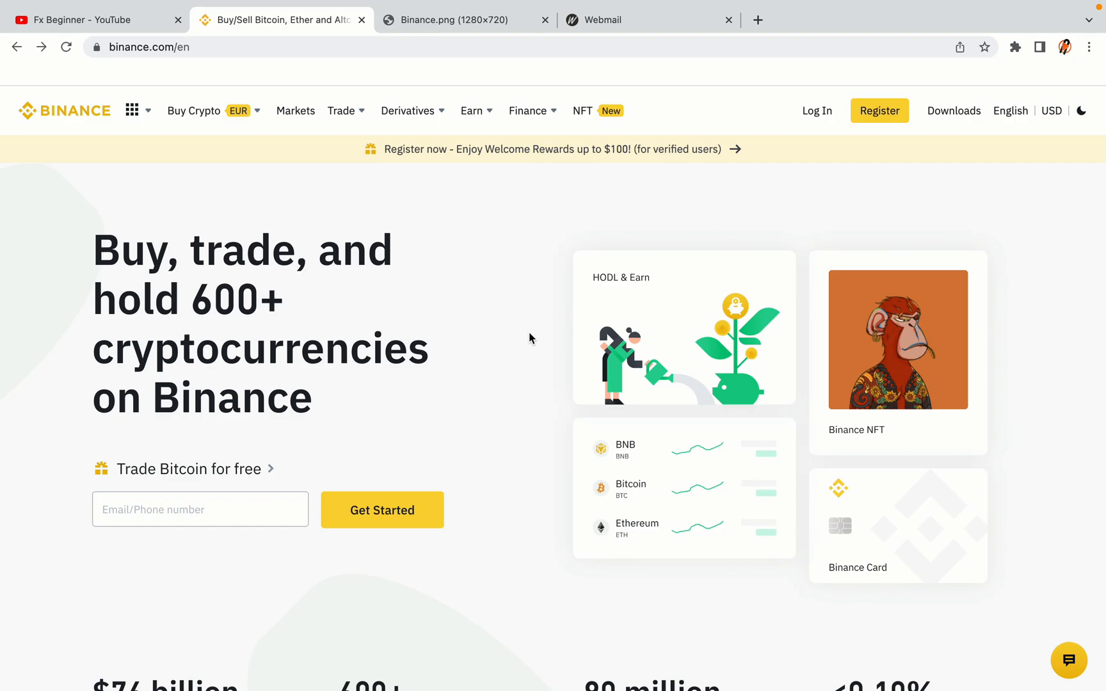
pyautogui.scroll(-3)
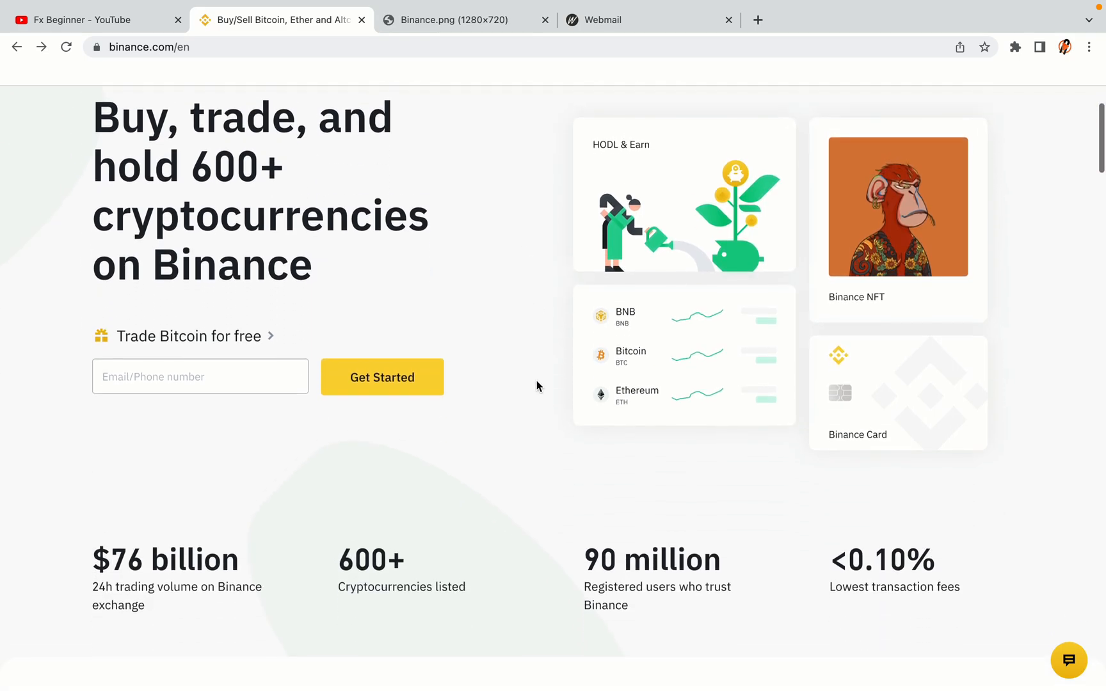
pyautogui.scroll(-3)
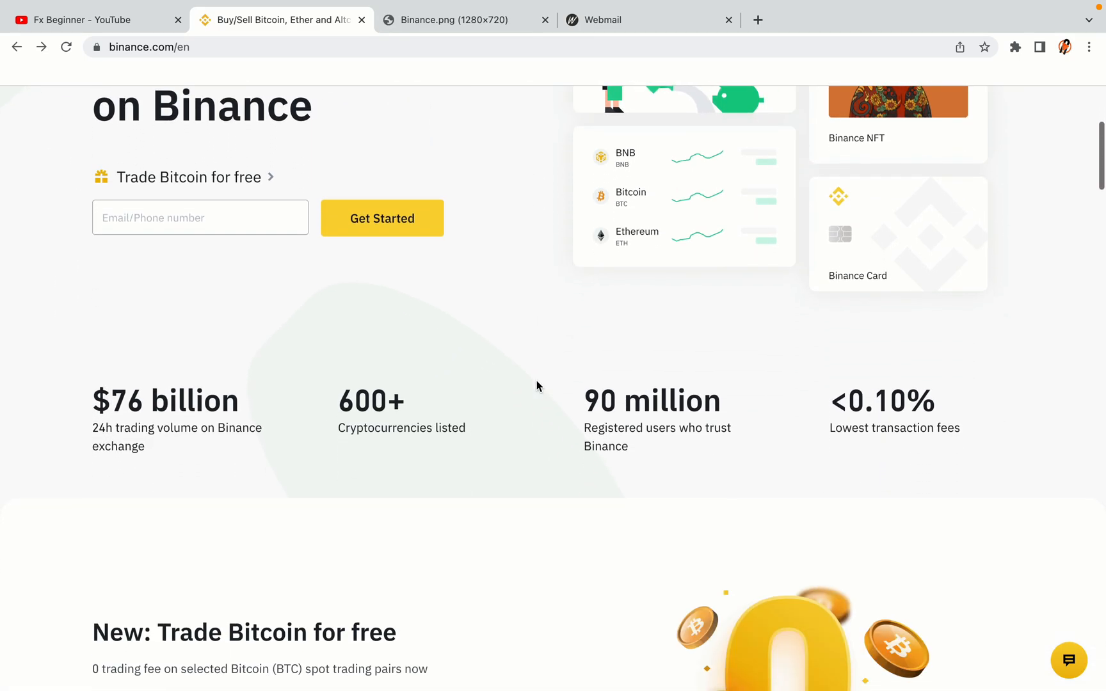
pyautogui.scroll(-3)
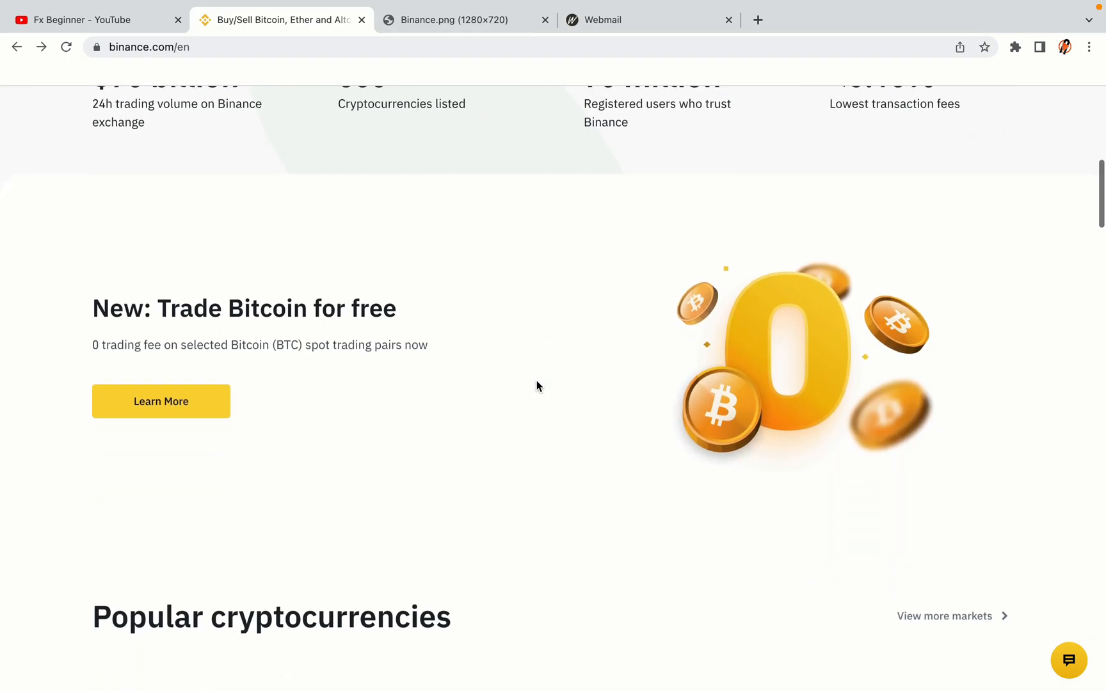
pyautogui.scroll(3)
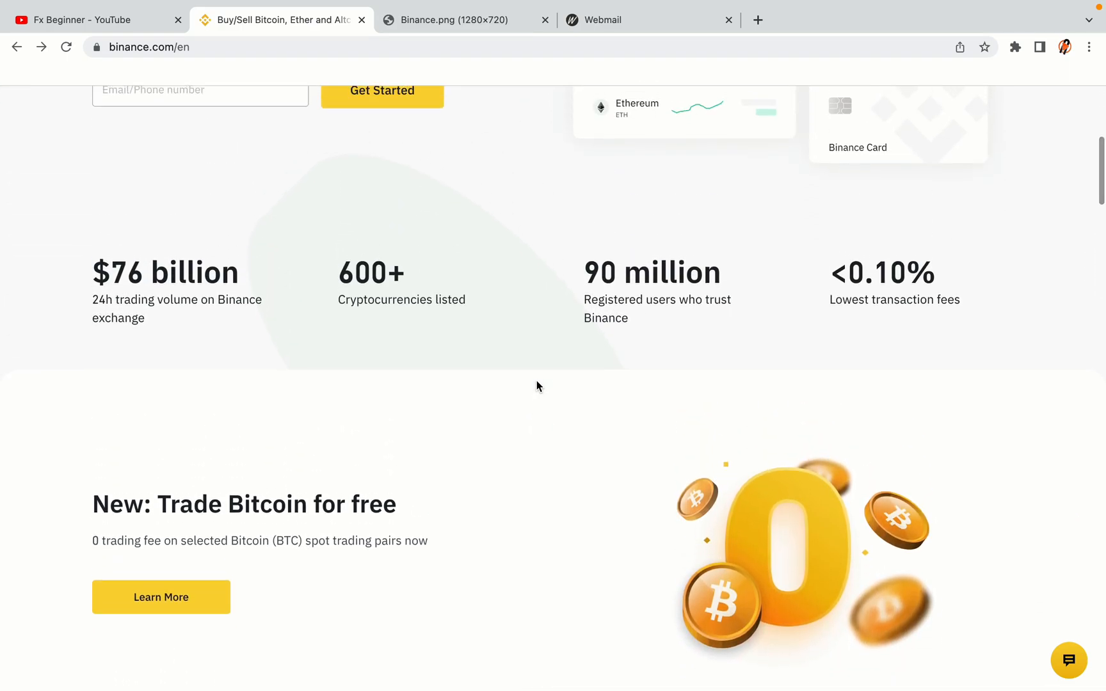
pyautogui.scroll(-3)
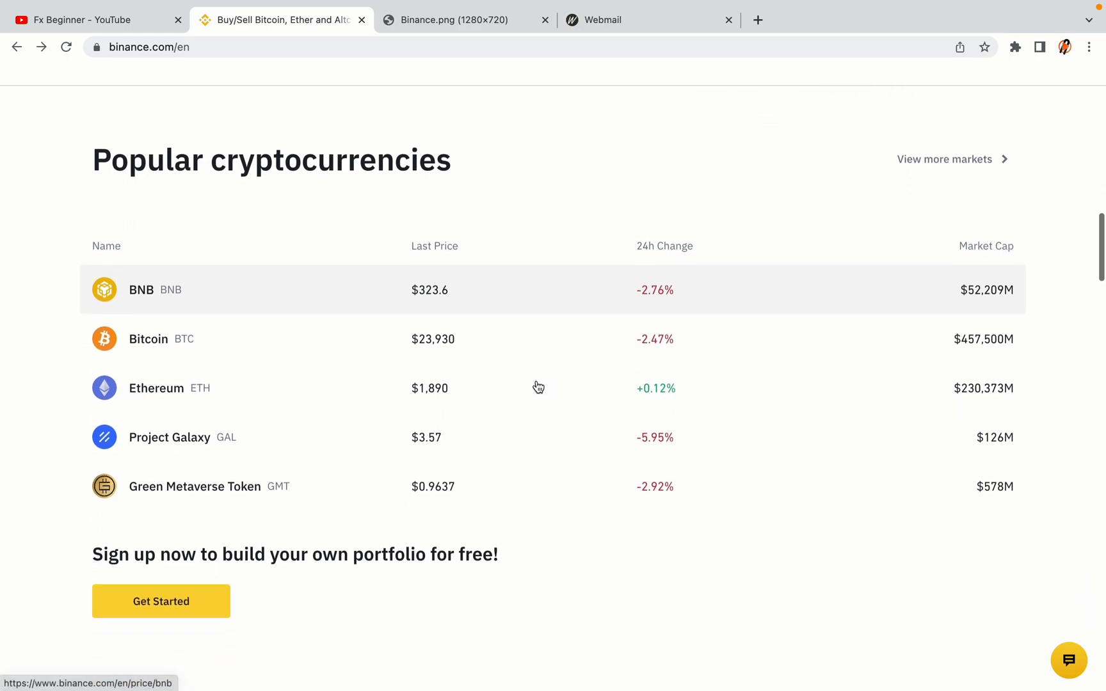
pyautogui.scroll(-3)
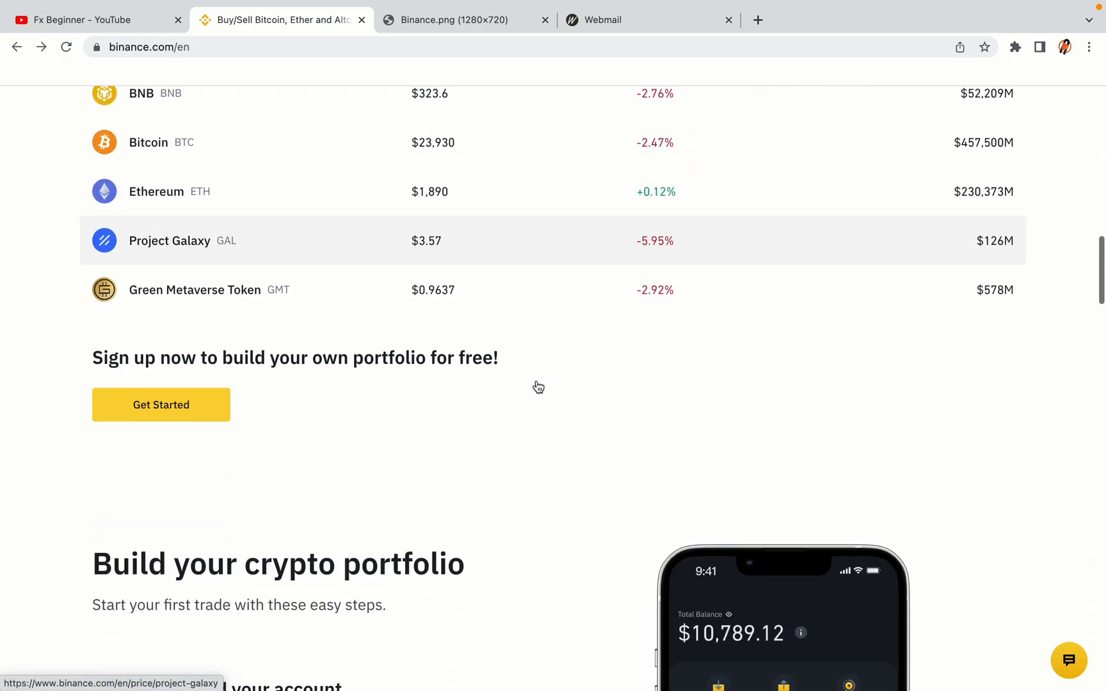
pyautogui.scroll(-3)
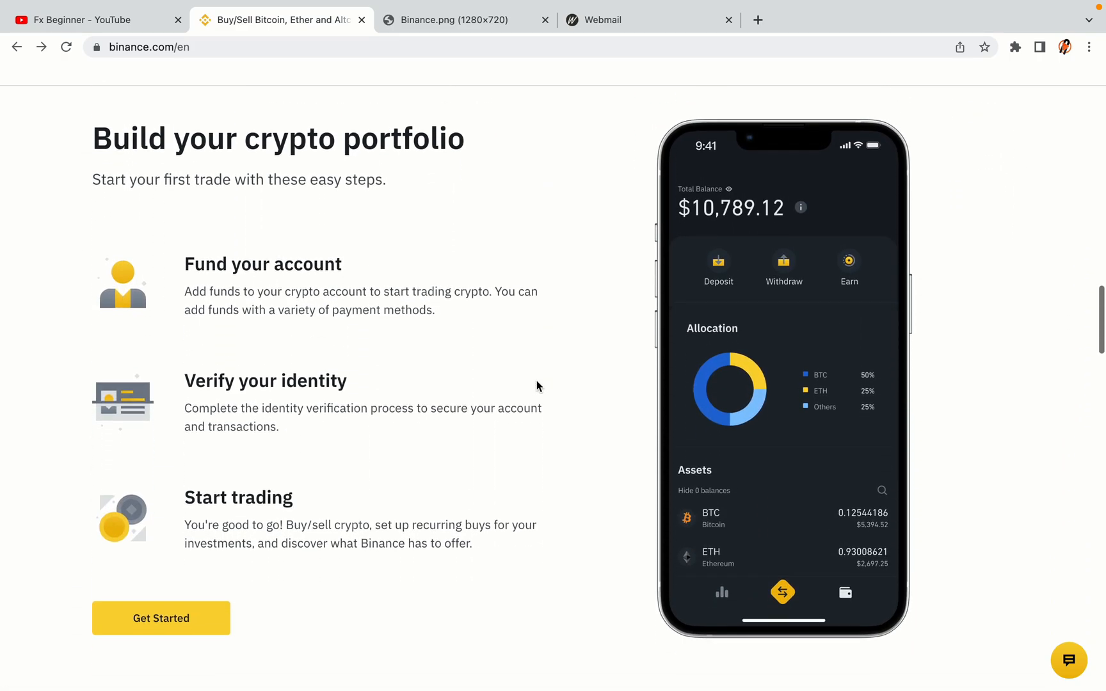
pyautogui.scroll(-3)
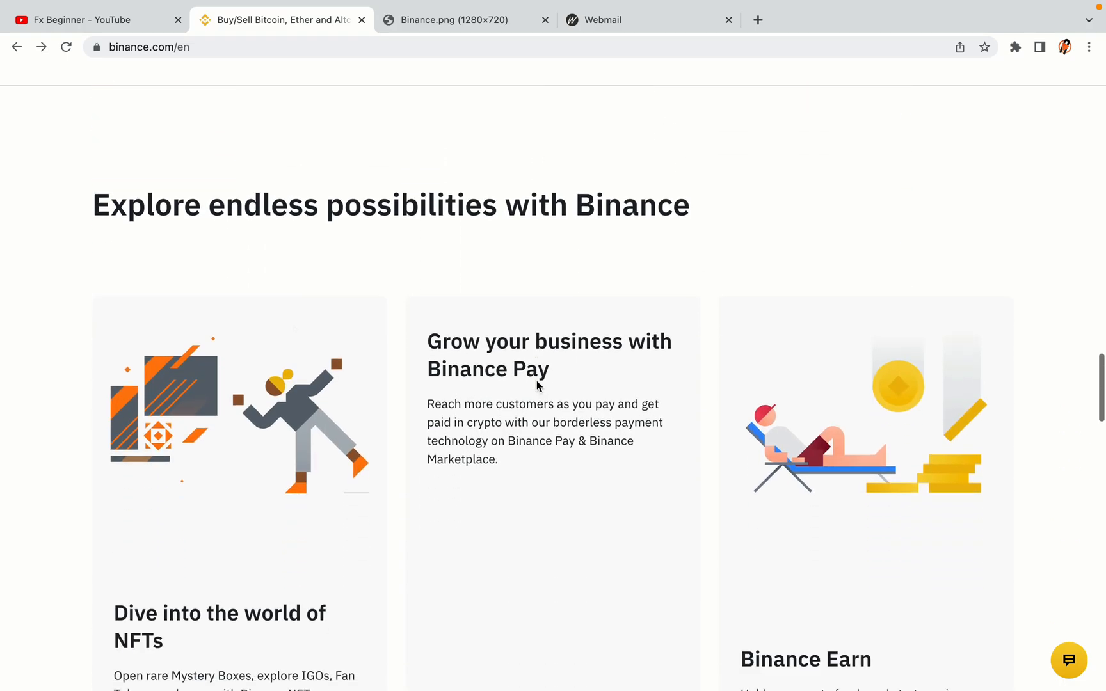
pyautogui.scroll(-3)
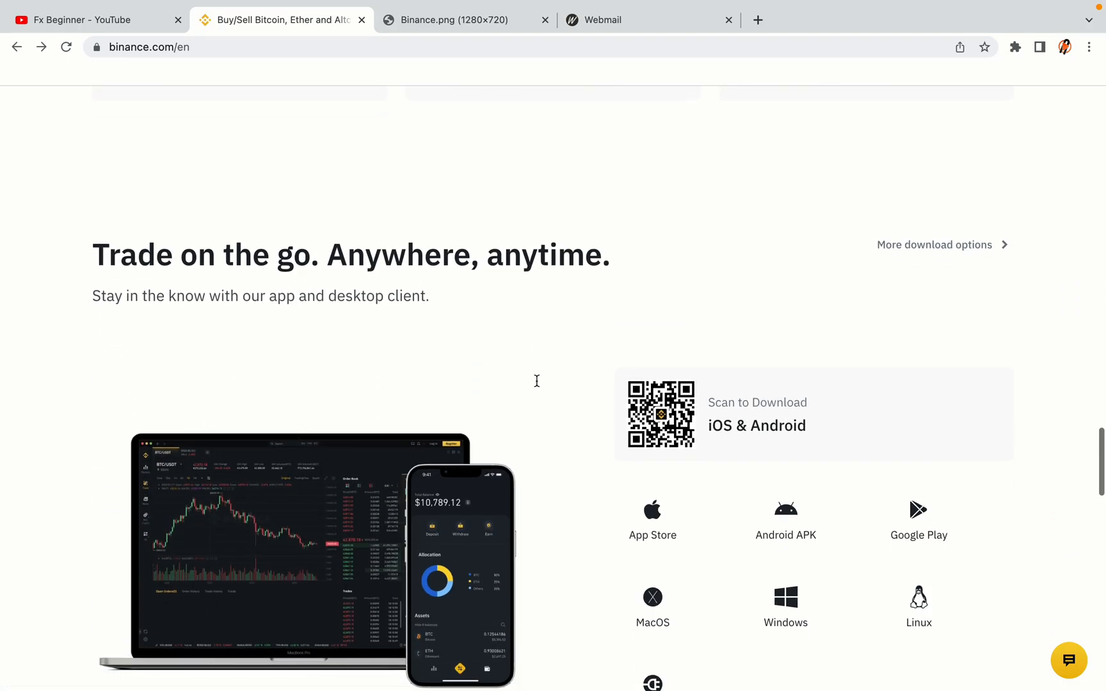
pyautogui.scroll(-3)
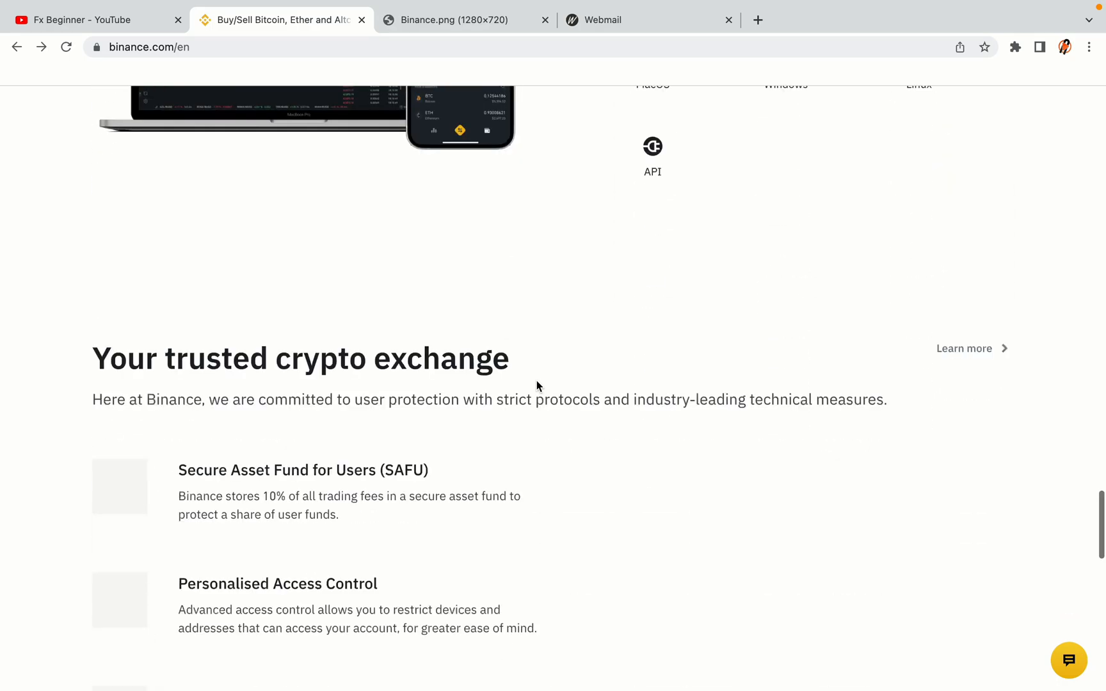
pyautogui.scroll(-3)
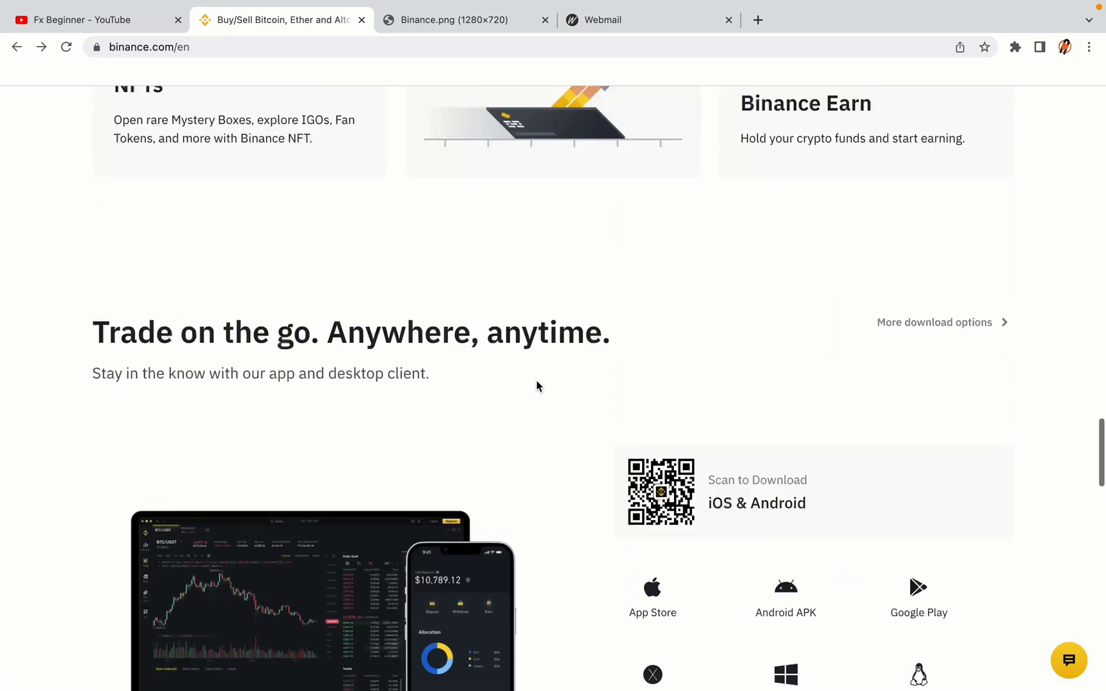
pyautogui.scroll(3)
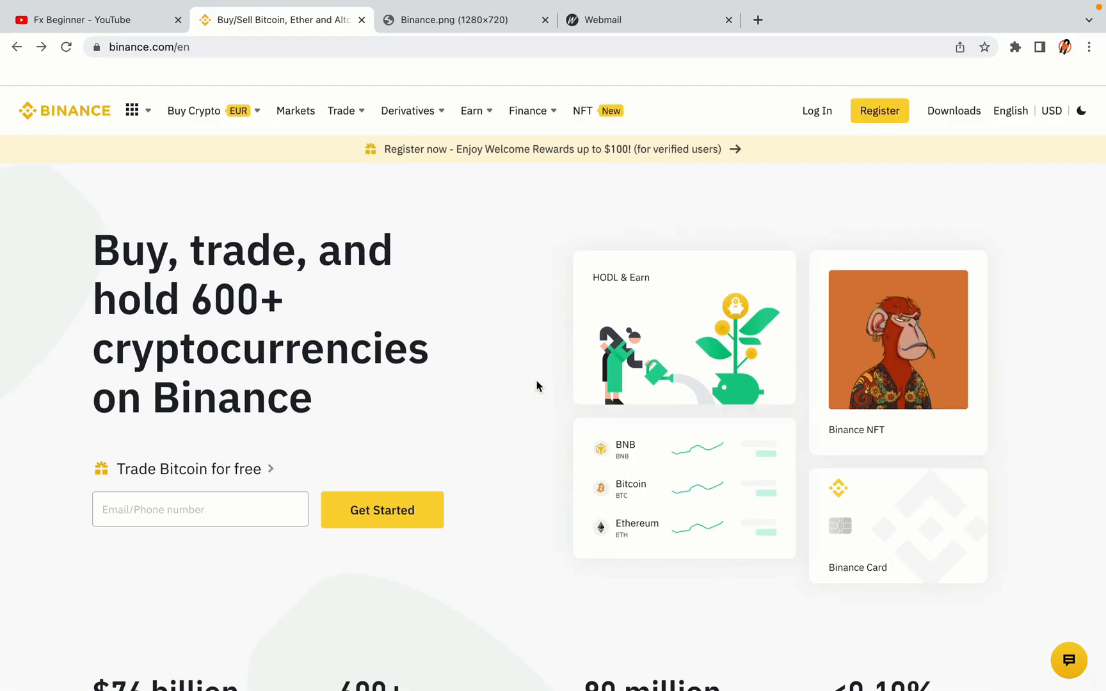
pyautogui.moveTo(504, 401)
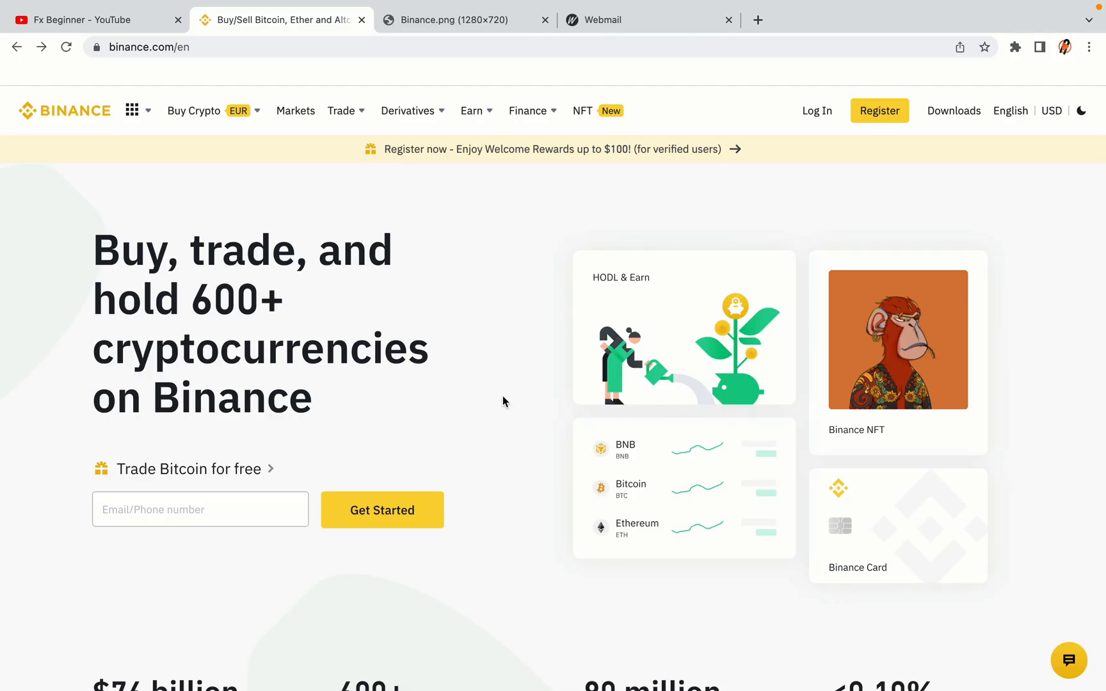
pyautogui.moveTo(435, 240)
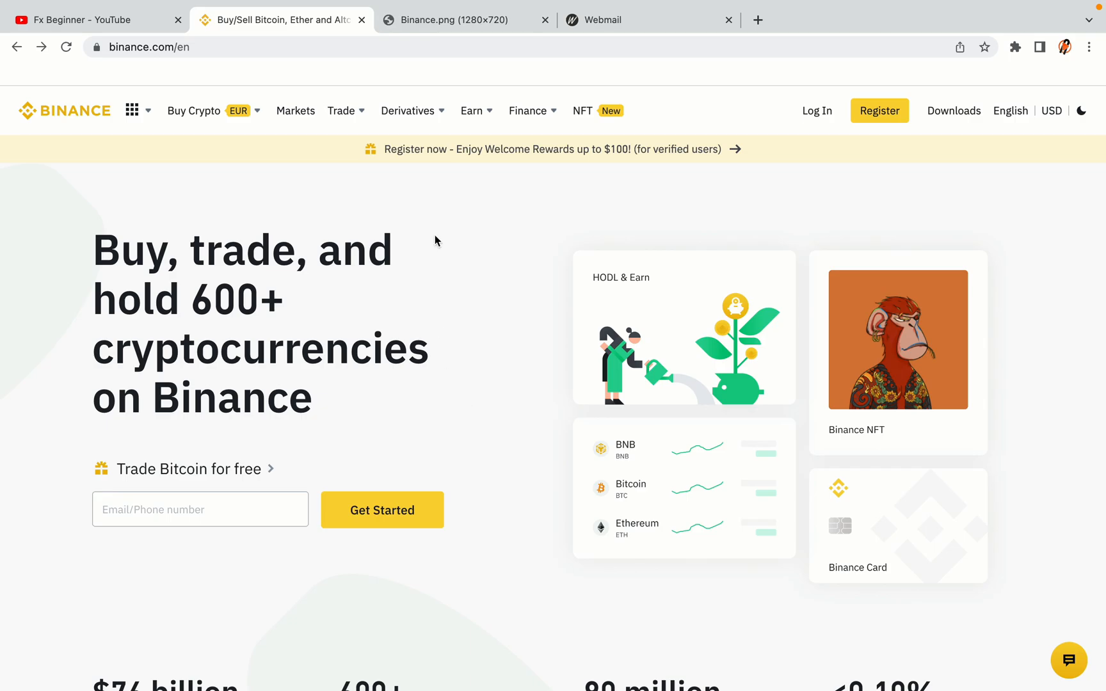
pyautogui.click(451, 20)
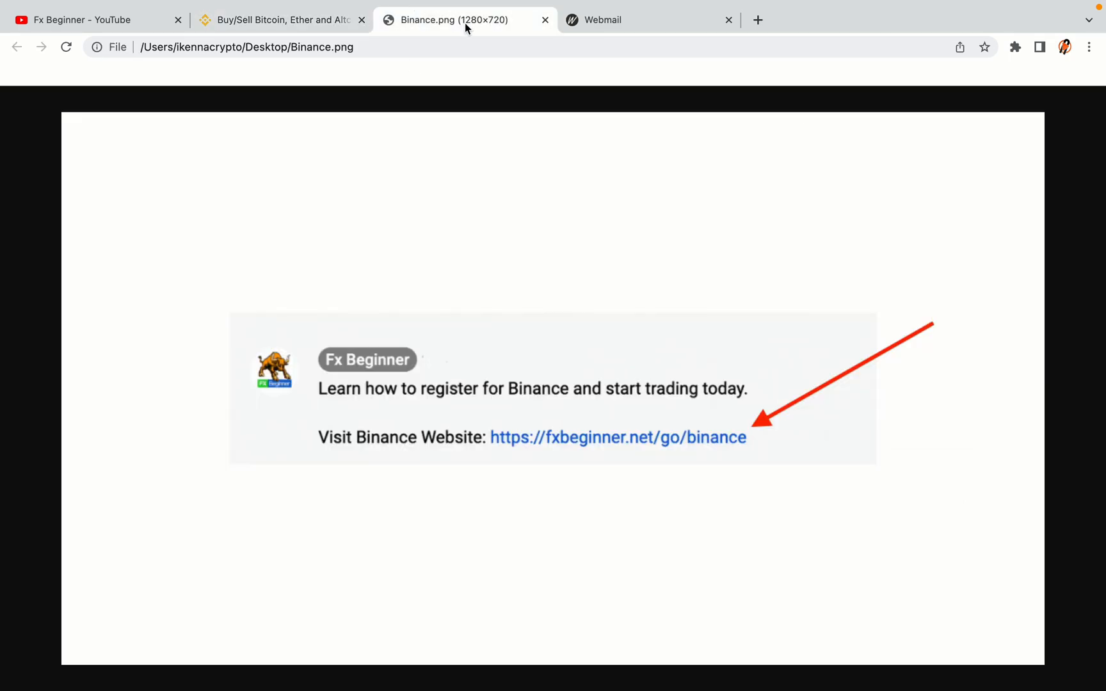
pyautogui.moveTo(490, 509)
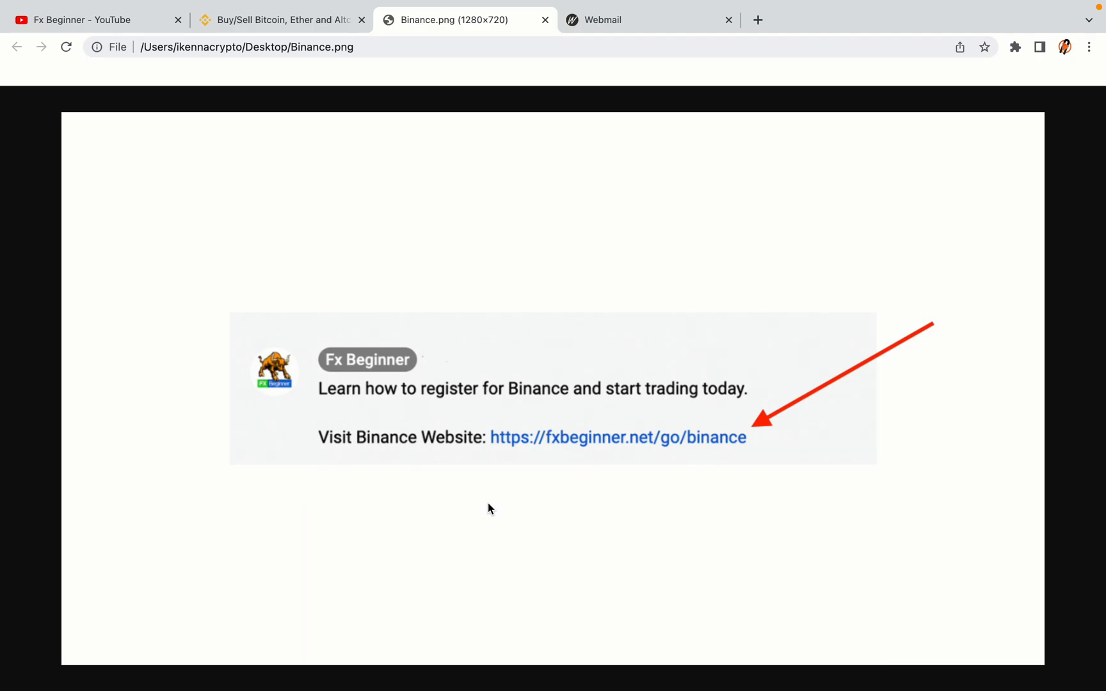
pyautogui.moveTo(592, 371)
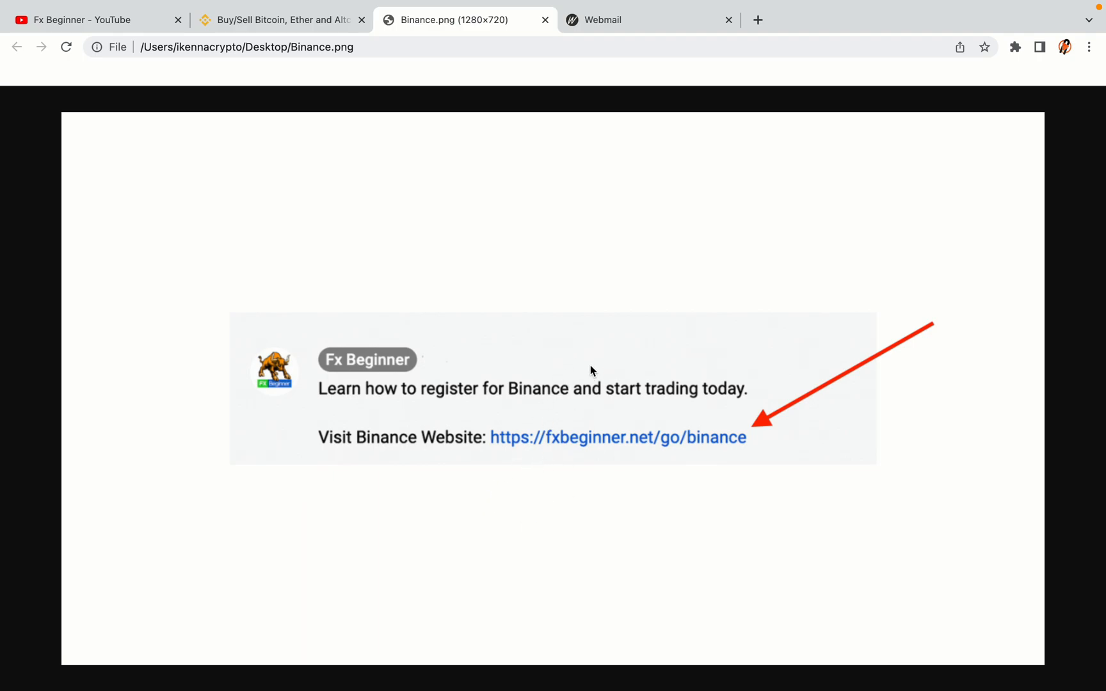
pyautogui.moveTo(776, 534)
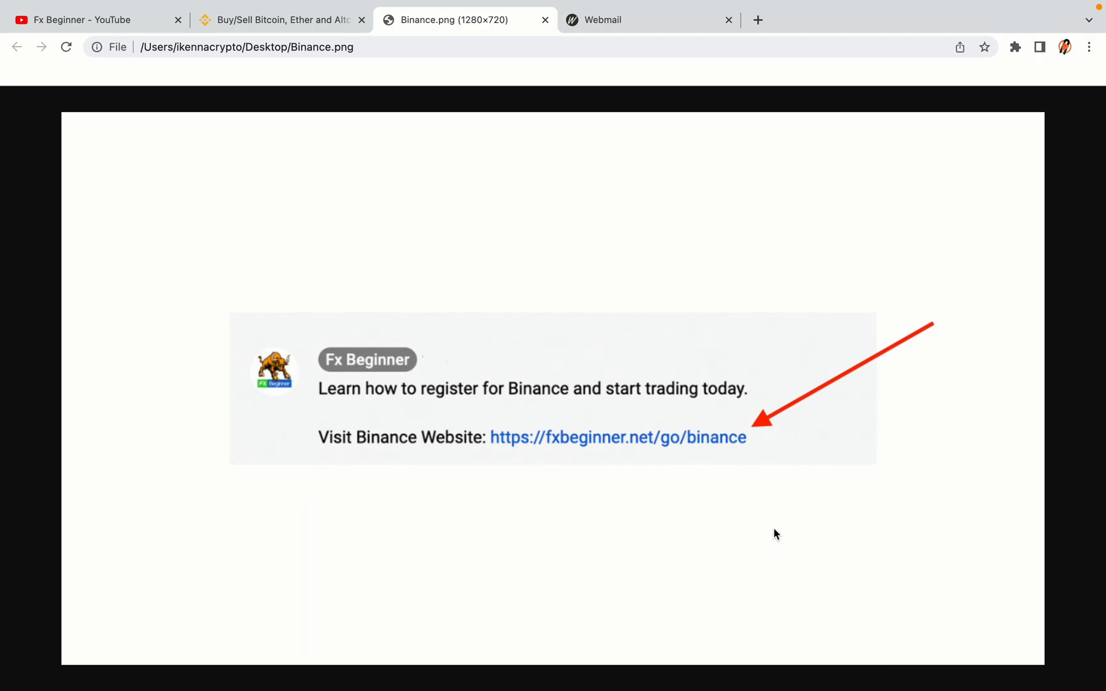
pyautogui.moveTo(738, 430)
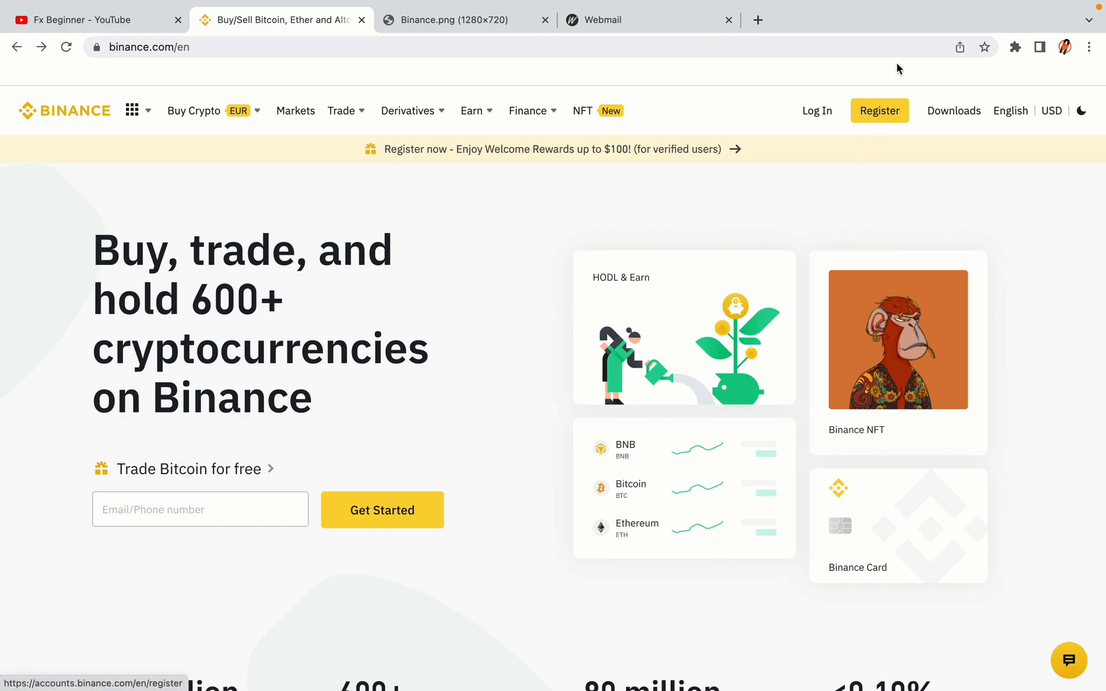
pyautogui.moveTo(879, 111)
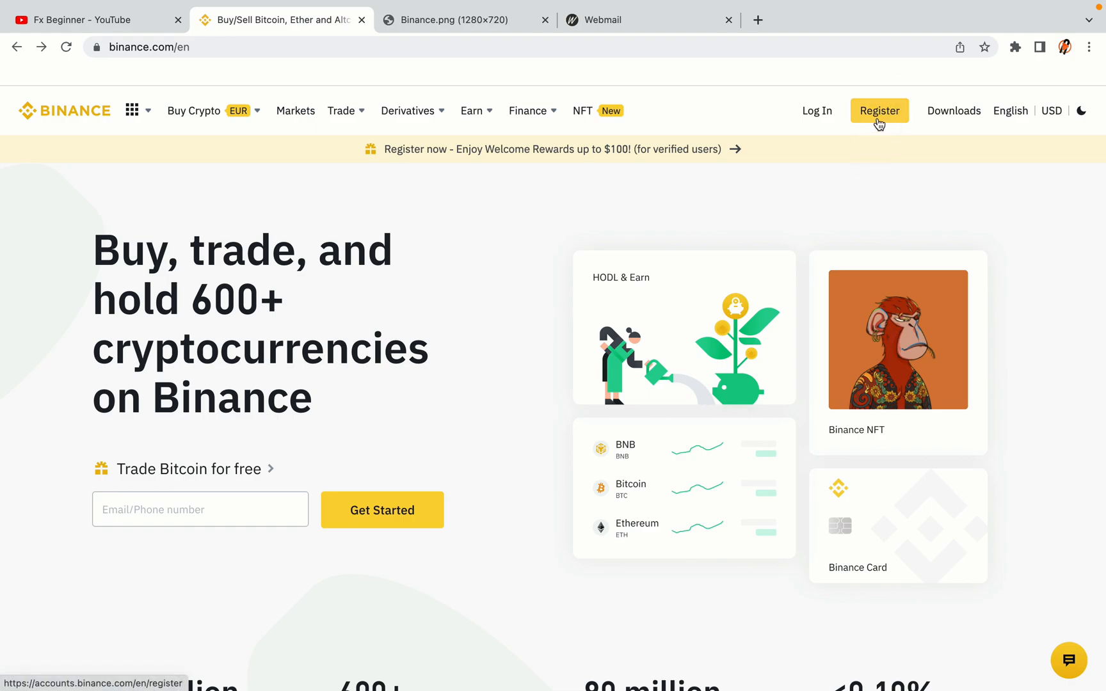
pyautogui.moveTo(884, 125)
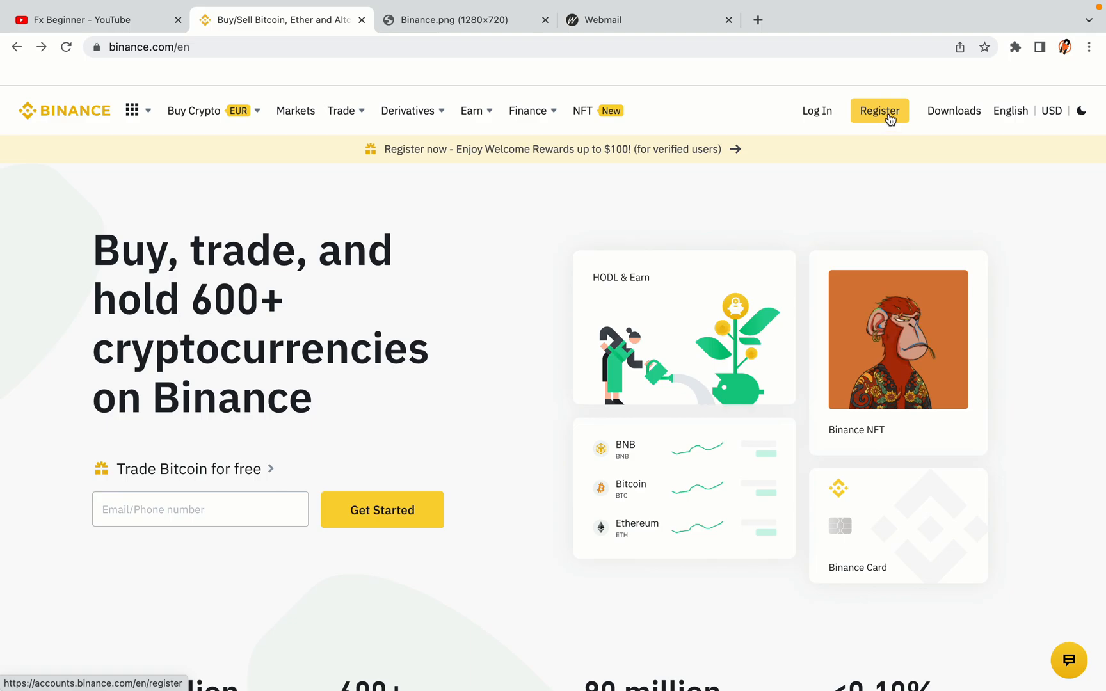
# Start registration and choose to sign up with phone or email.
pyautogui.click(880, 111)
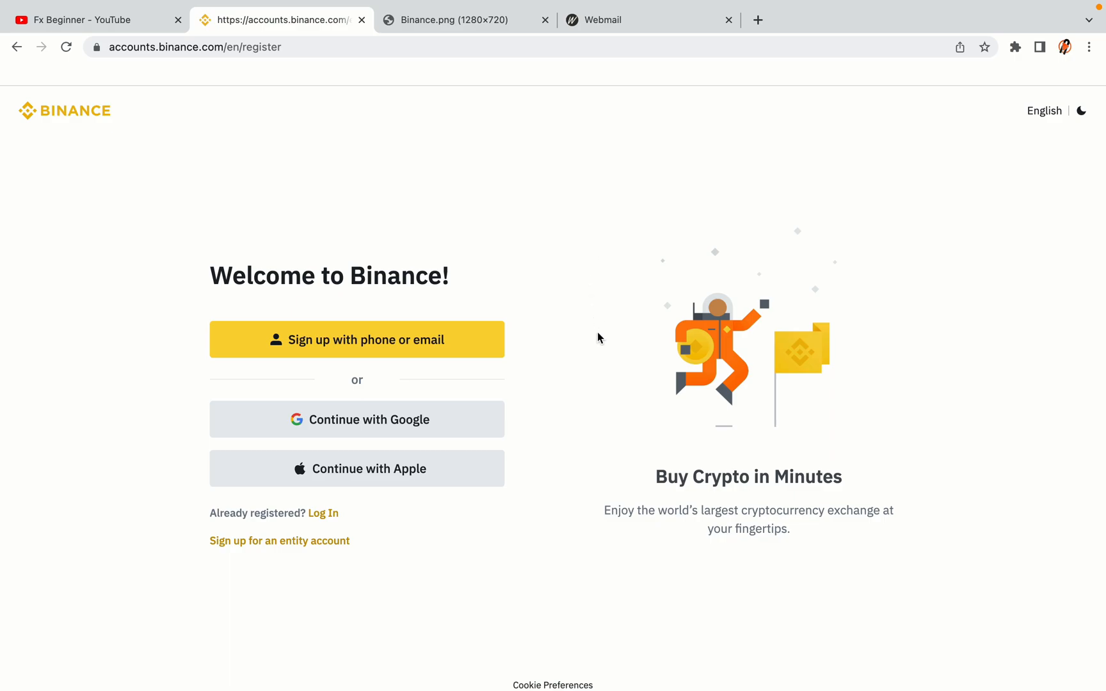
pyautogui.moveTo(425, 351)
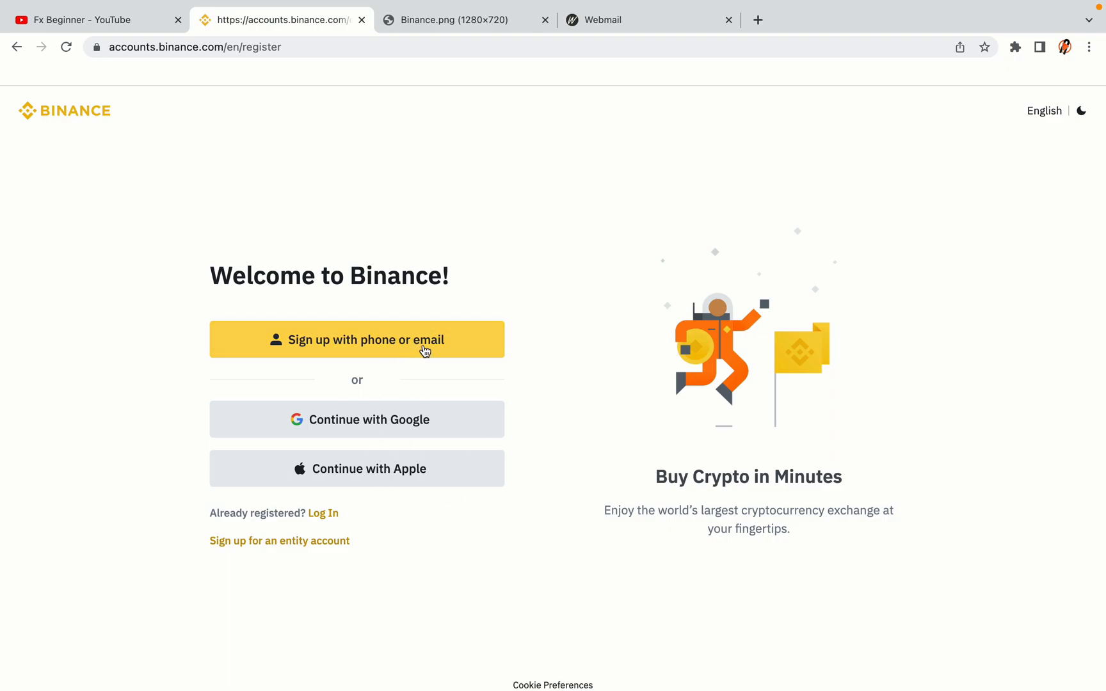
pyautogui.moveTo(545, 386)
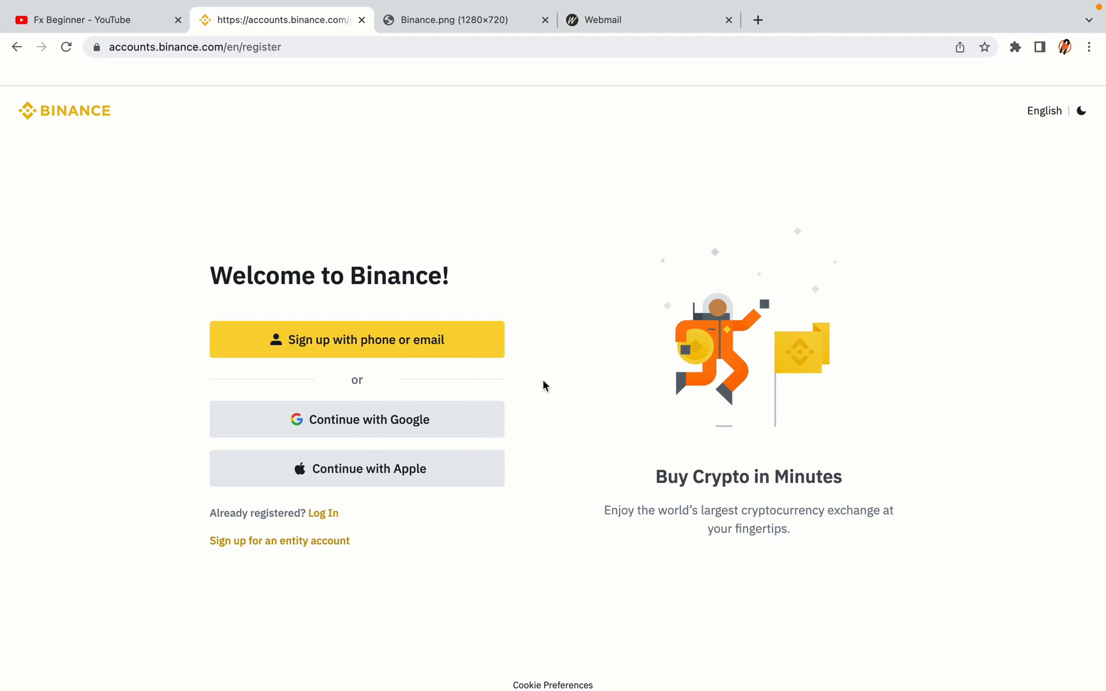
pyautogui.moveTo(510, 422)
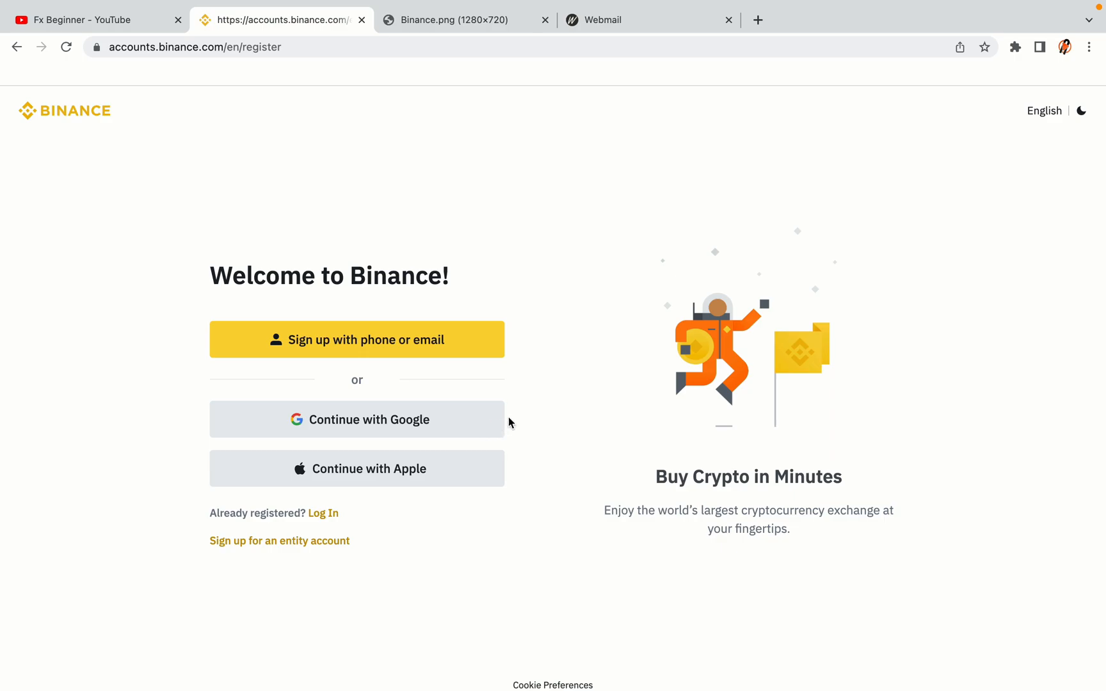
pyautogui.moveTo(515, 463)
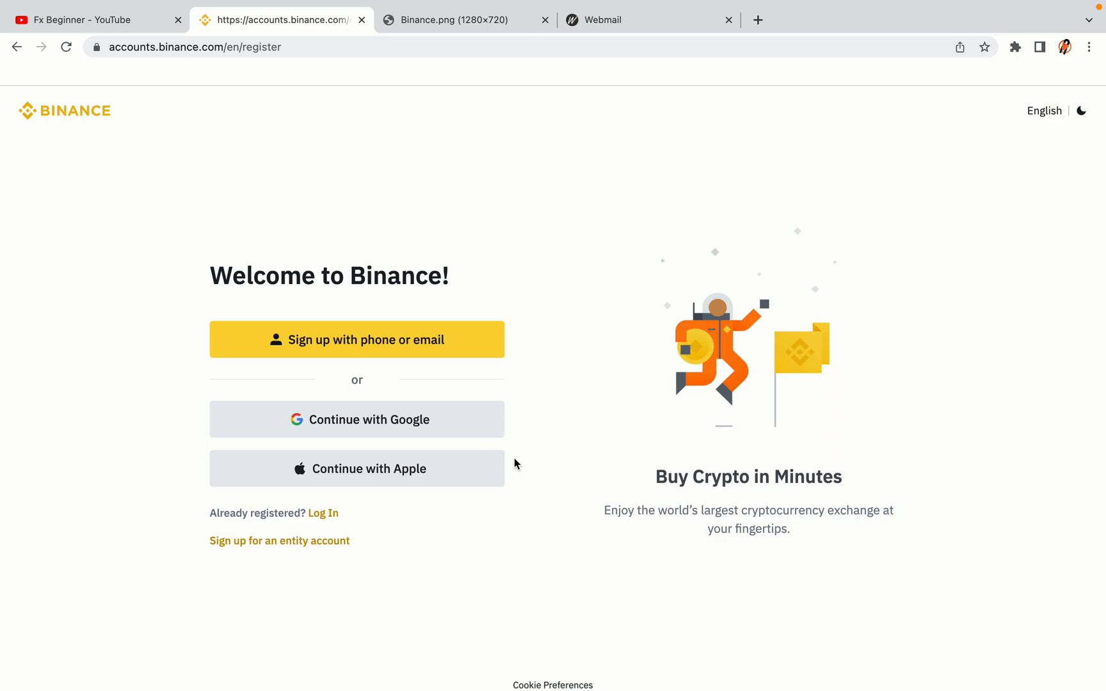
pyautogui.moveTo(546, 381)
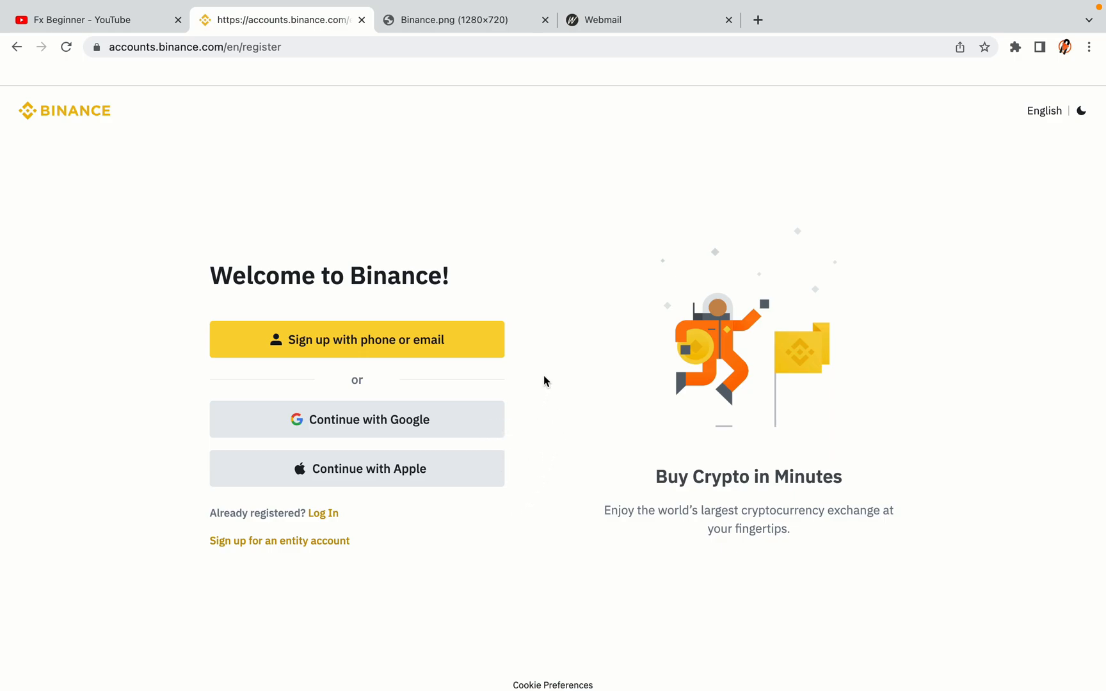
pyautogui.moveTo(459, 346)
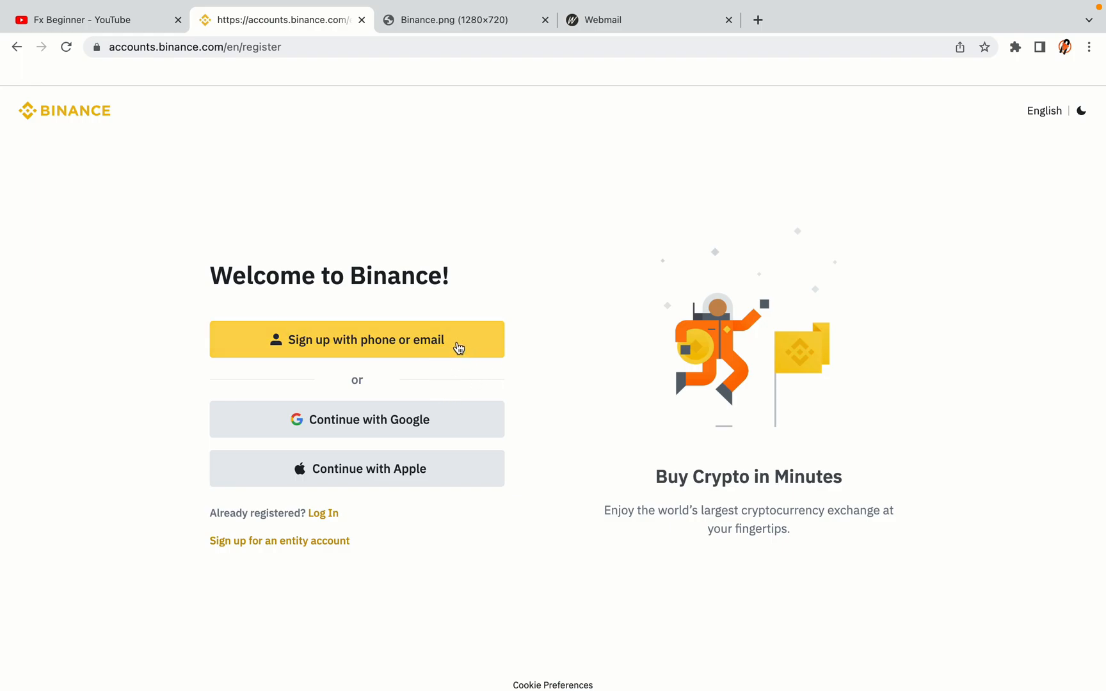
pyautogui.click(356, 339)
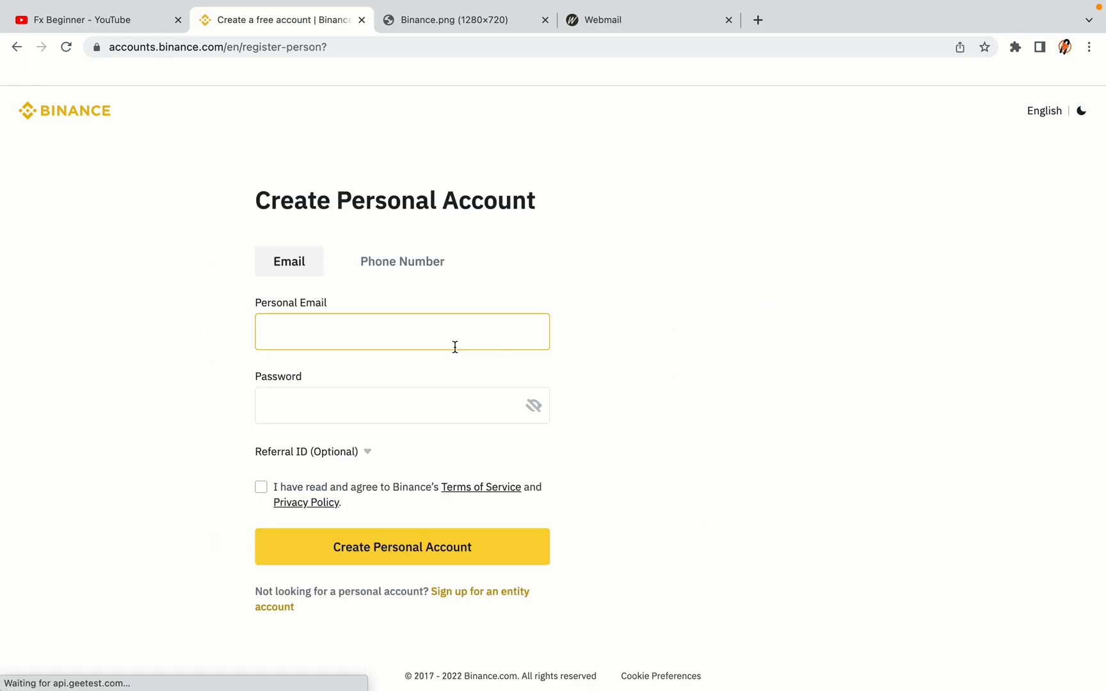
pyautogui.moveTo(680, 392)
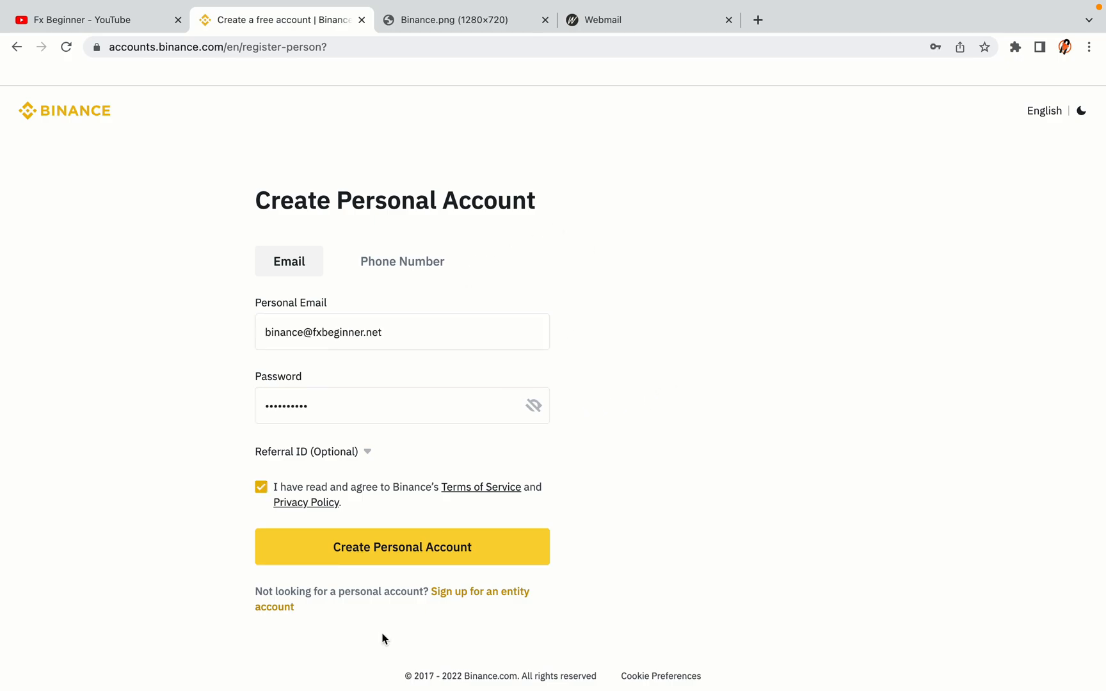
pyautogui.moveTo(392, 563)
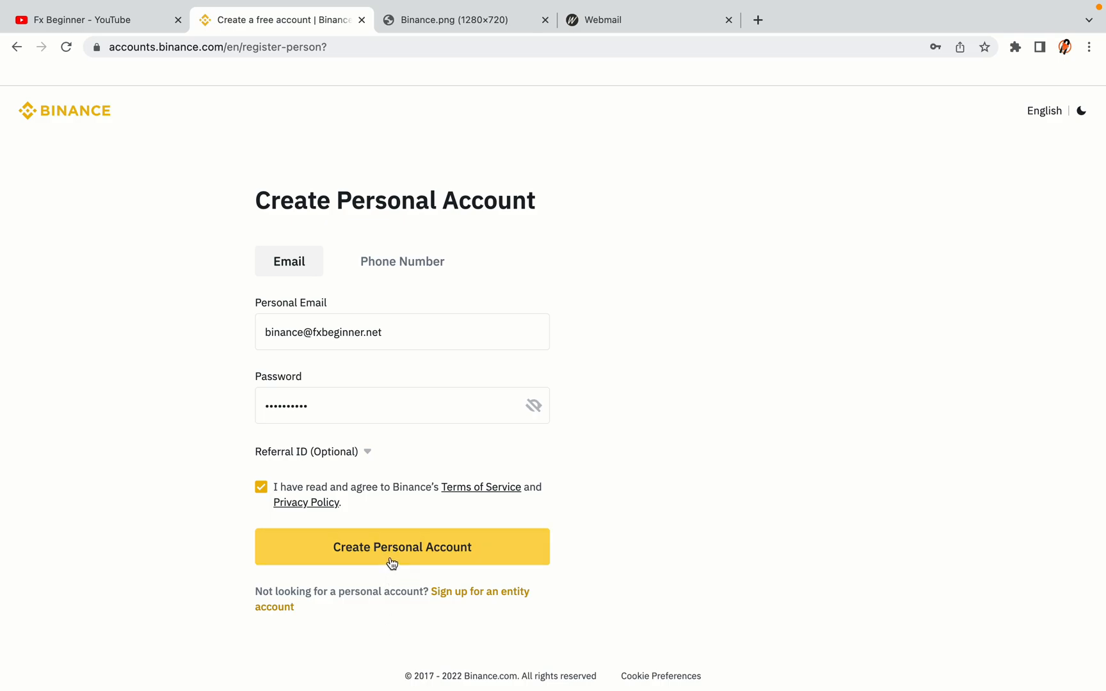
pyautogui.moveTo(418, 604)
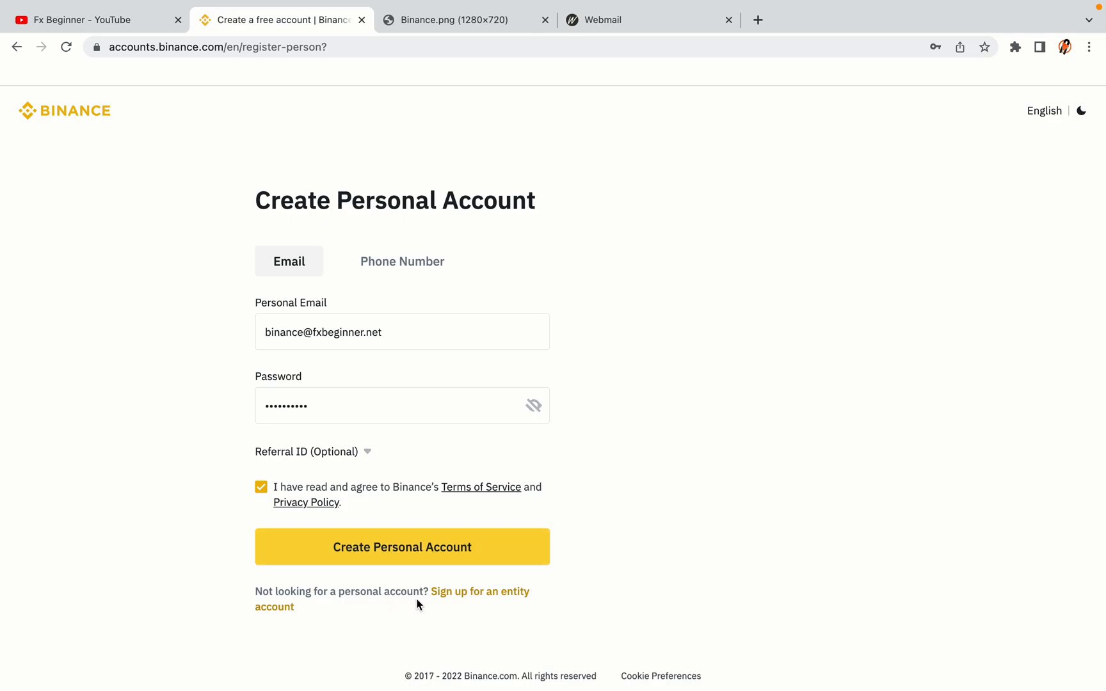
pyautogui.moveTo(422, 556)
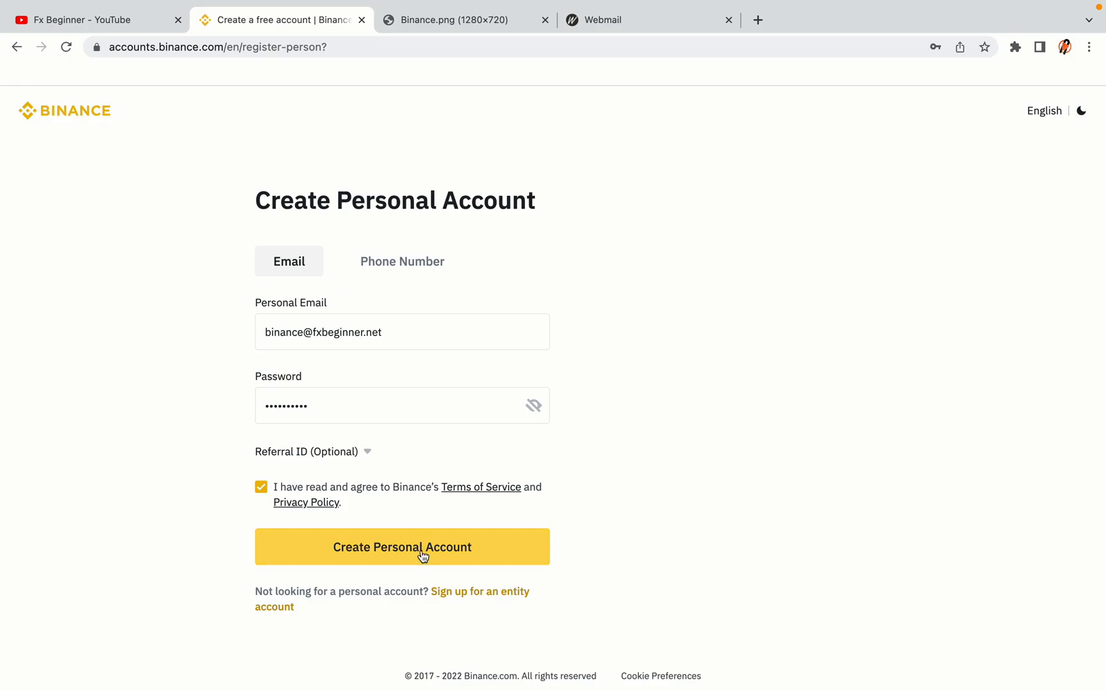
# Submit the Create Personal Account form.
pyautogui.click(403, 547)
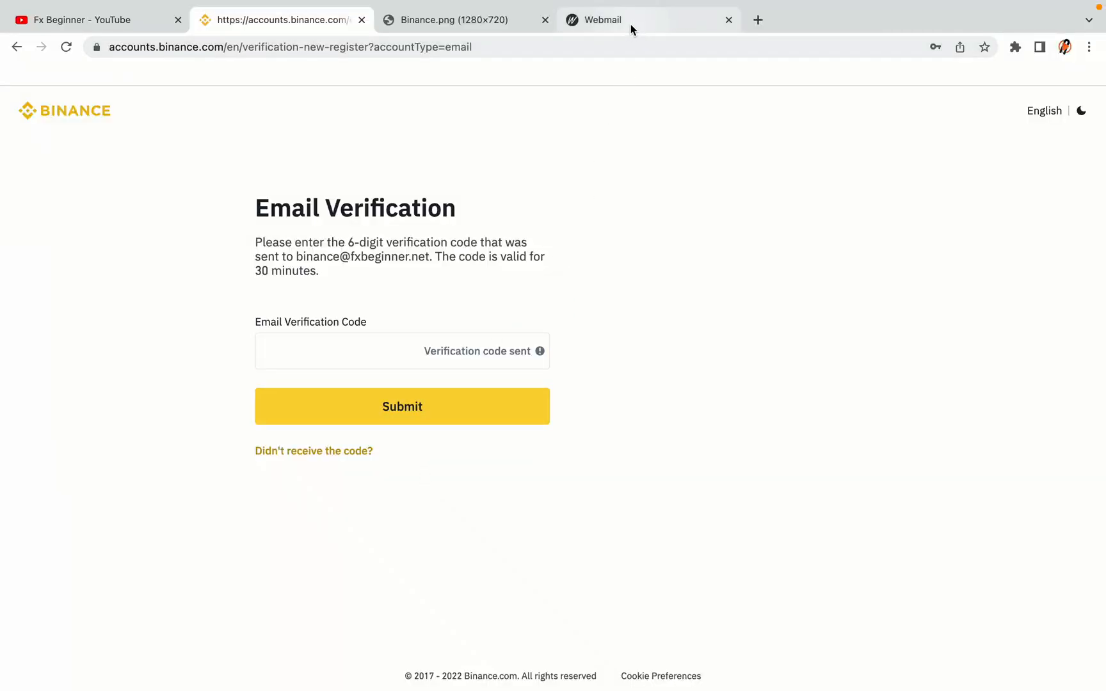
pyautogui.click(628, 20)
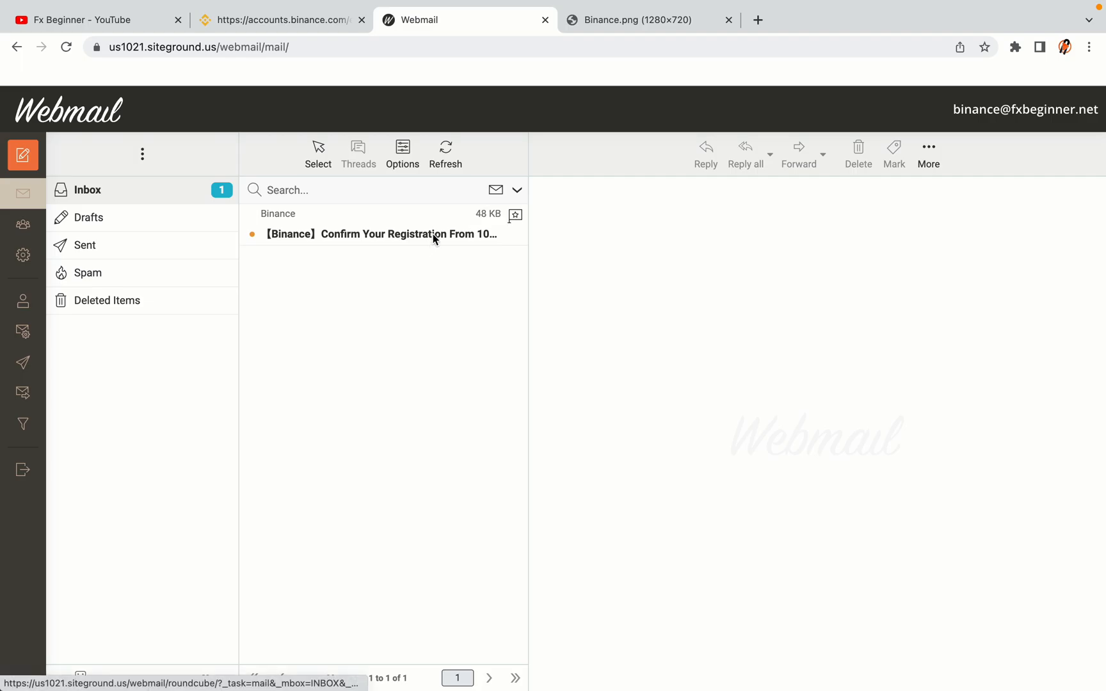
pyautogui.moveTo(382, 227)
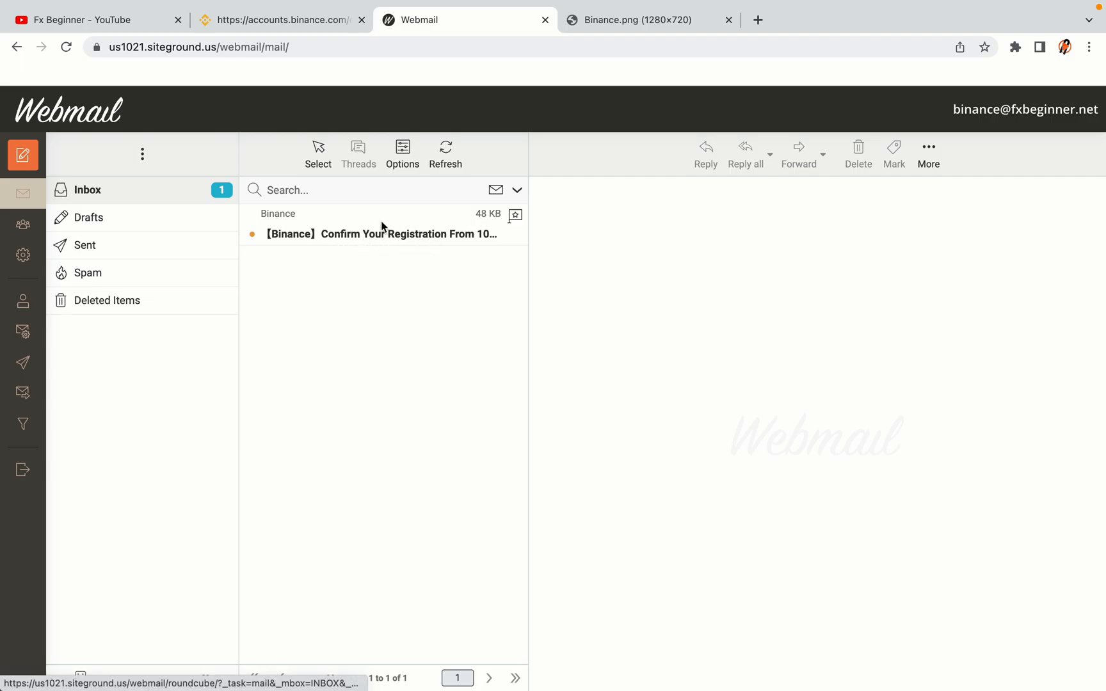
pyautogui.click(381, 234)
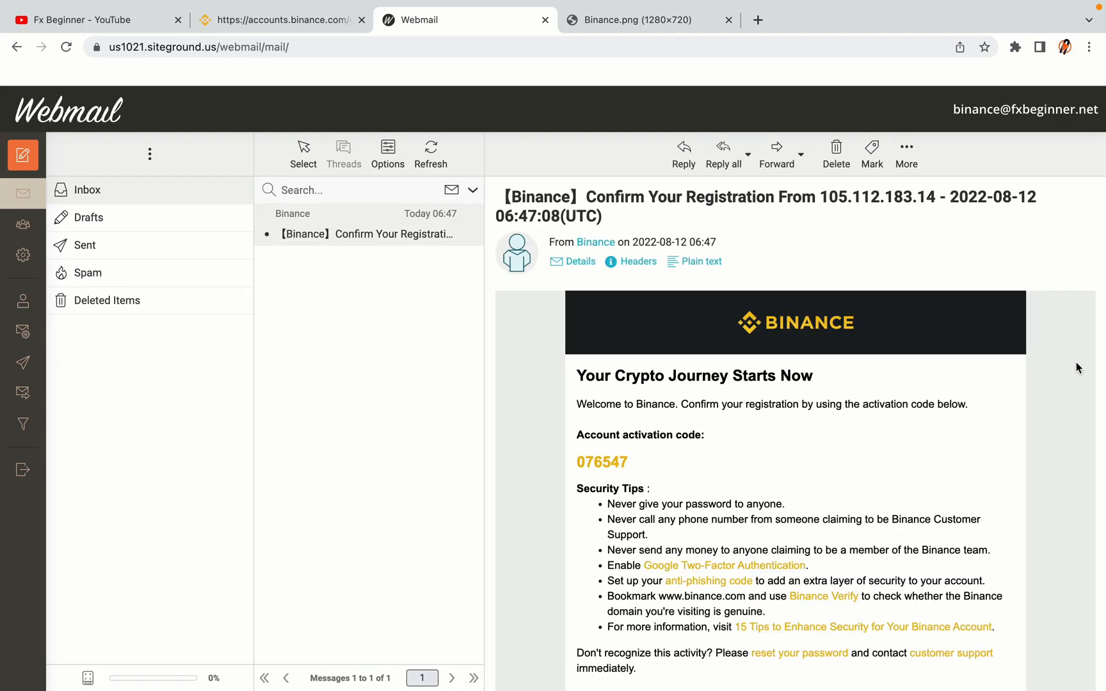
pyautogui.moveTo(830, 370)
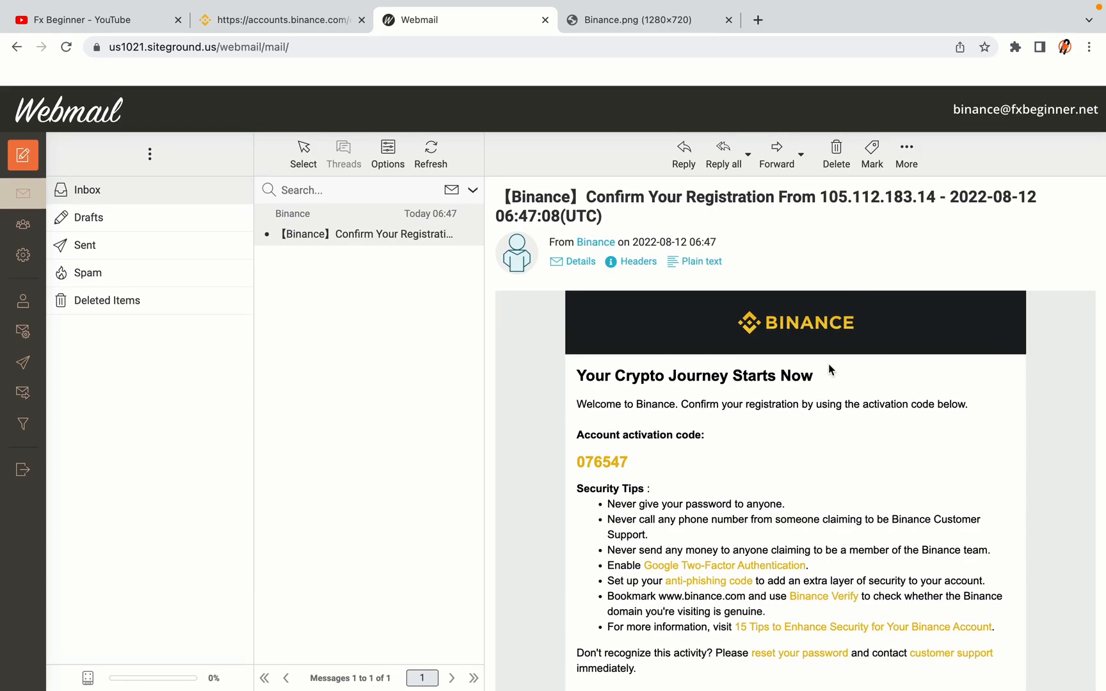
pyautogui.scroll(-3)
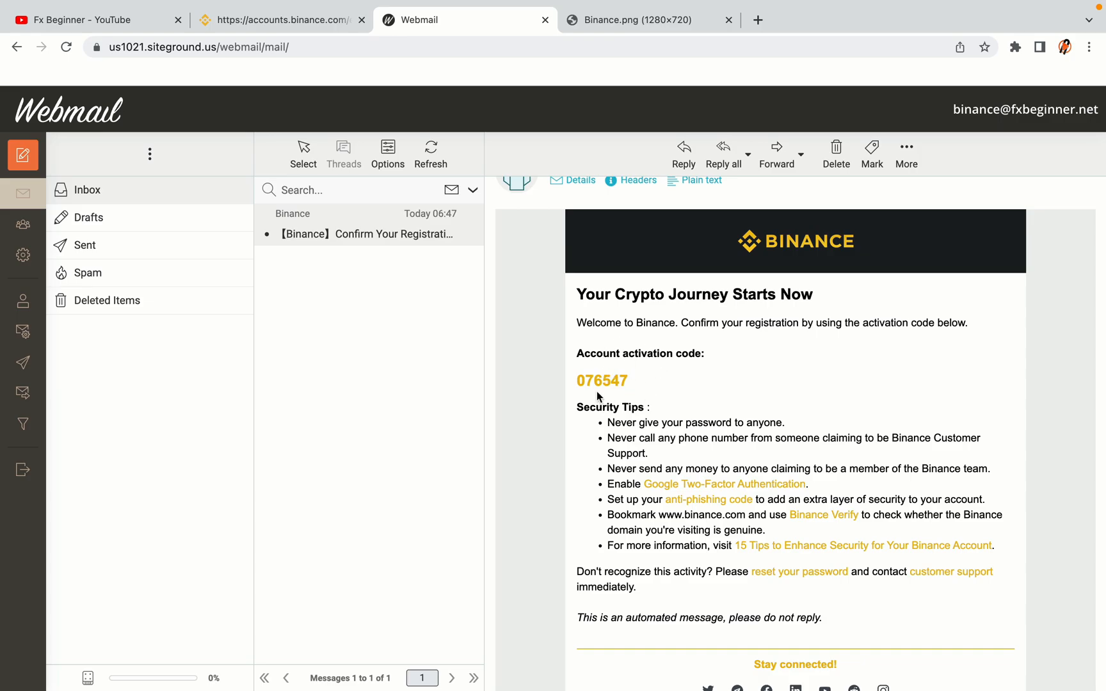
pyautogui.doubleClick(602, 380)
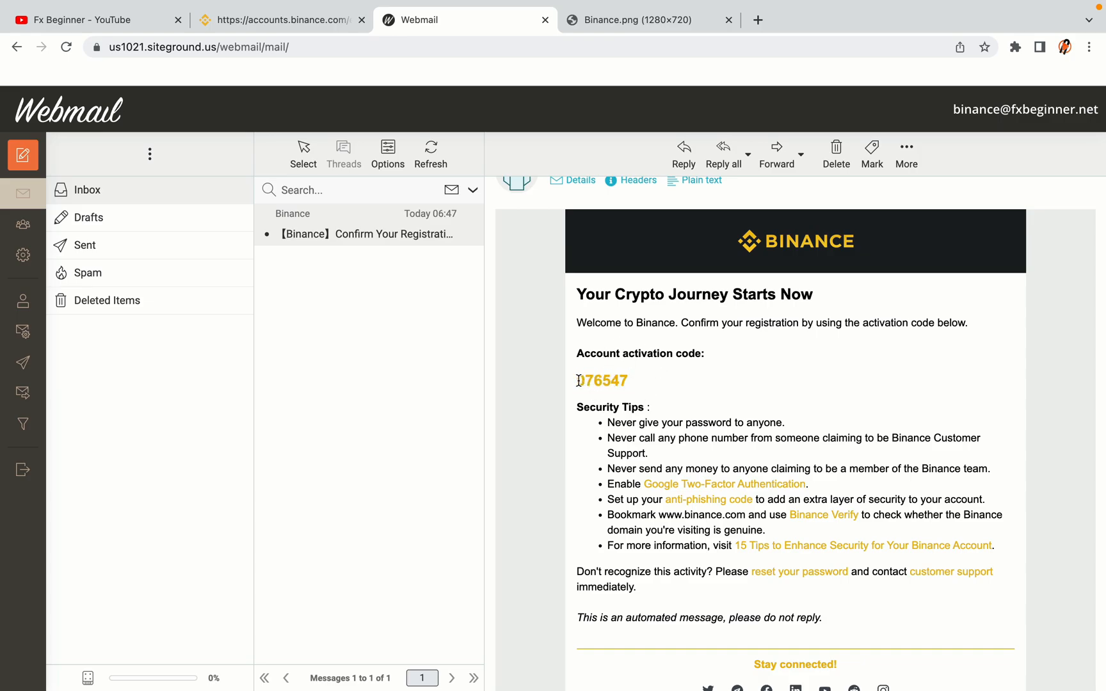
pyautogui.rightClick(601, 380)
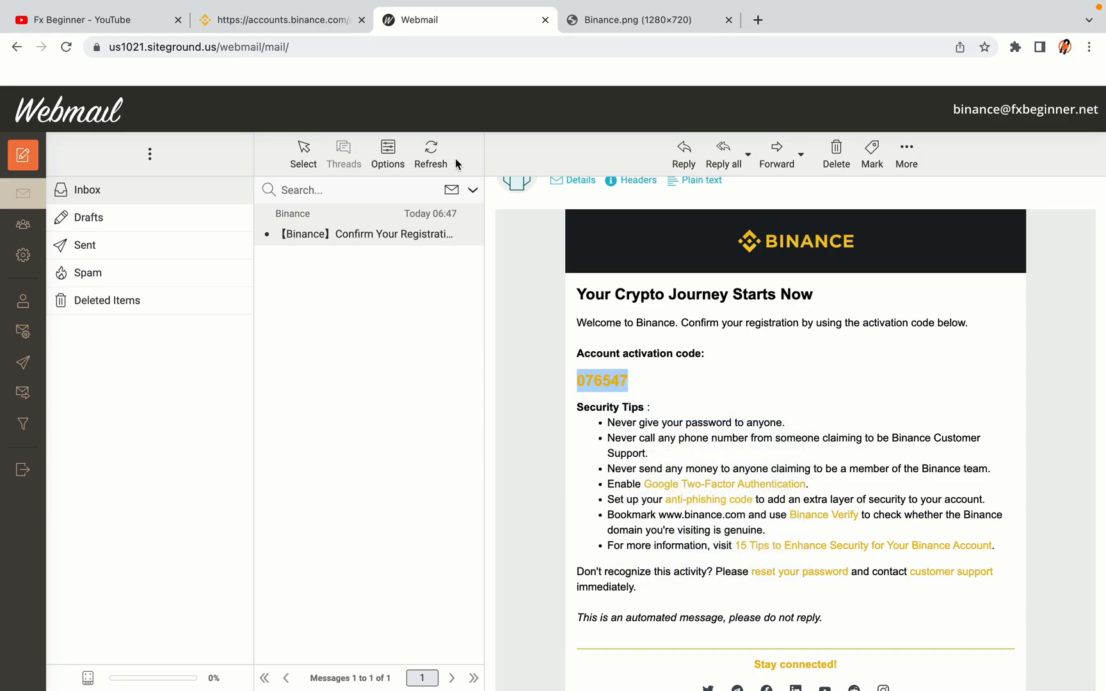
pyautogui.click(280, 20)
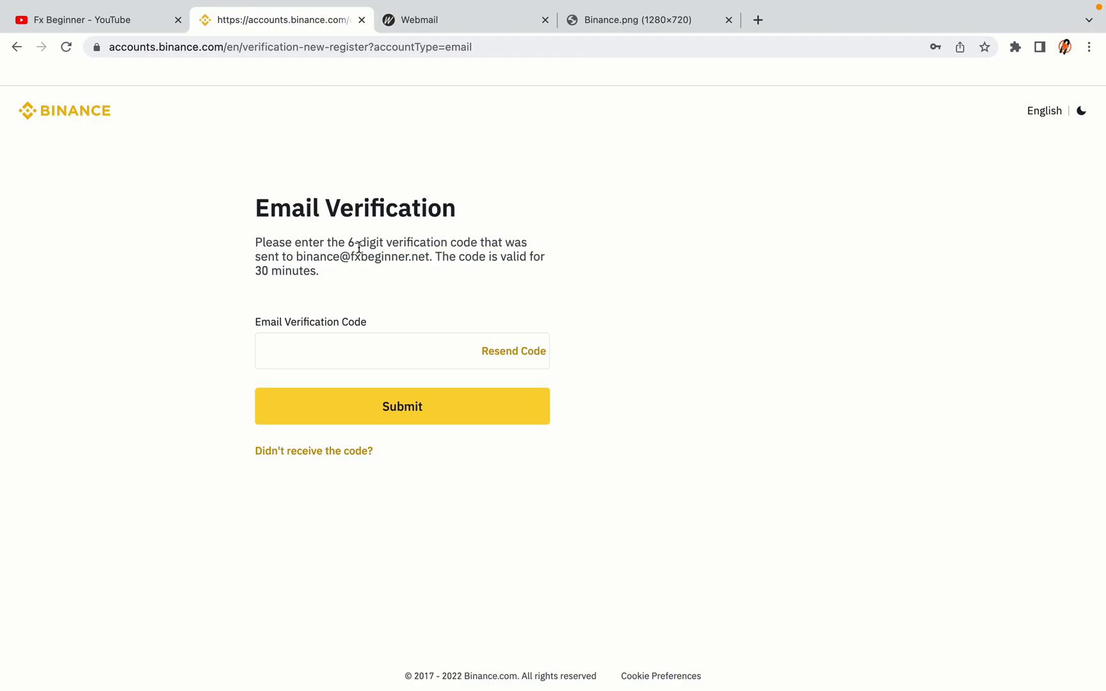
pyautogui.click(353, 352)
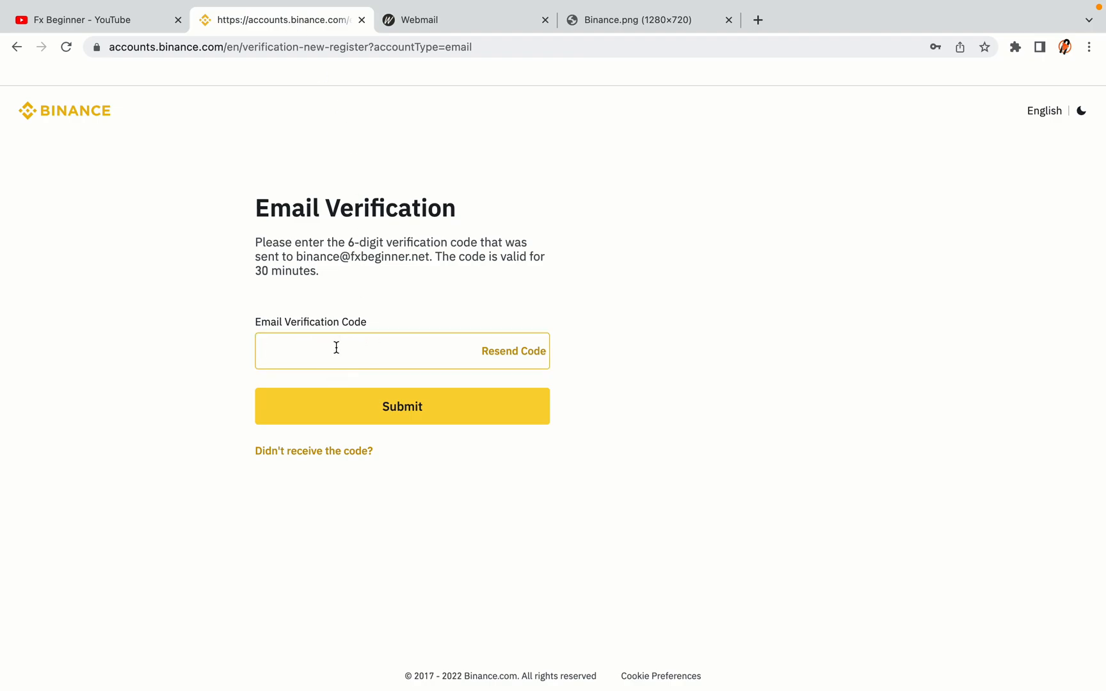
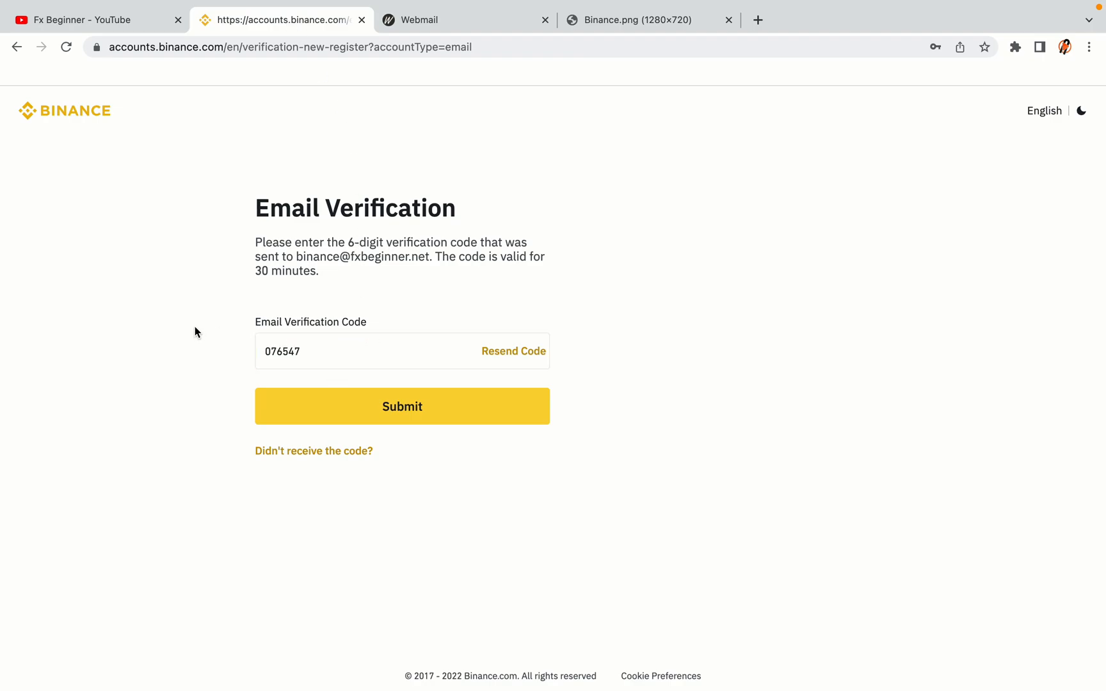
pyautogui.moveTo(400, 235)
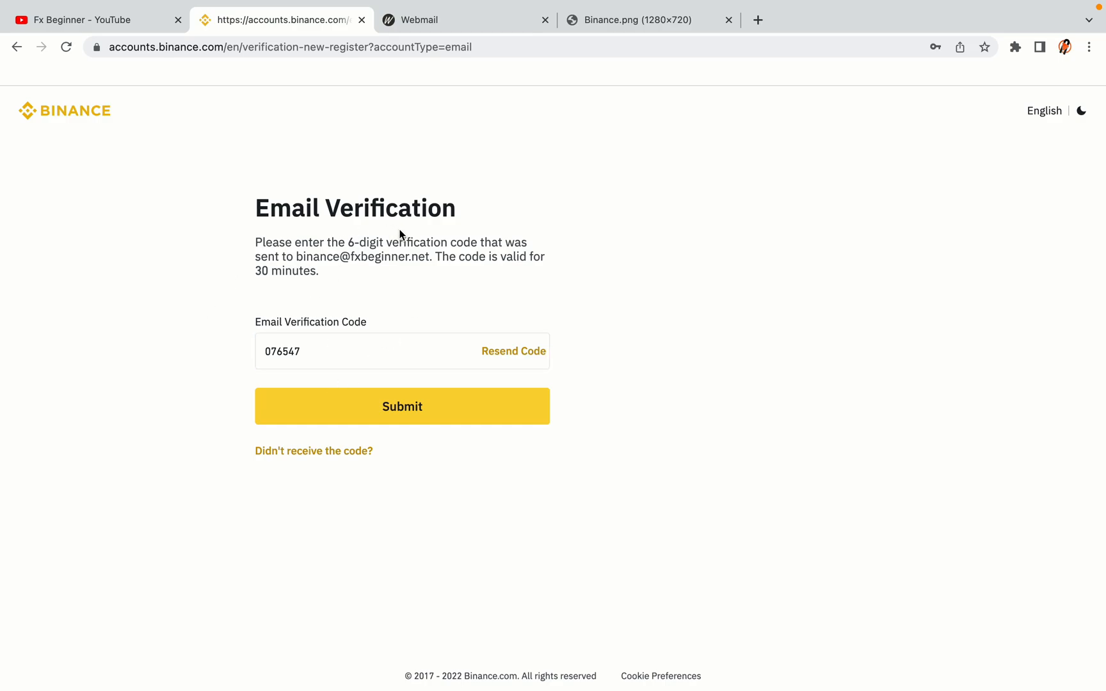
pyautogui.moveTo(513, 427)
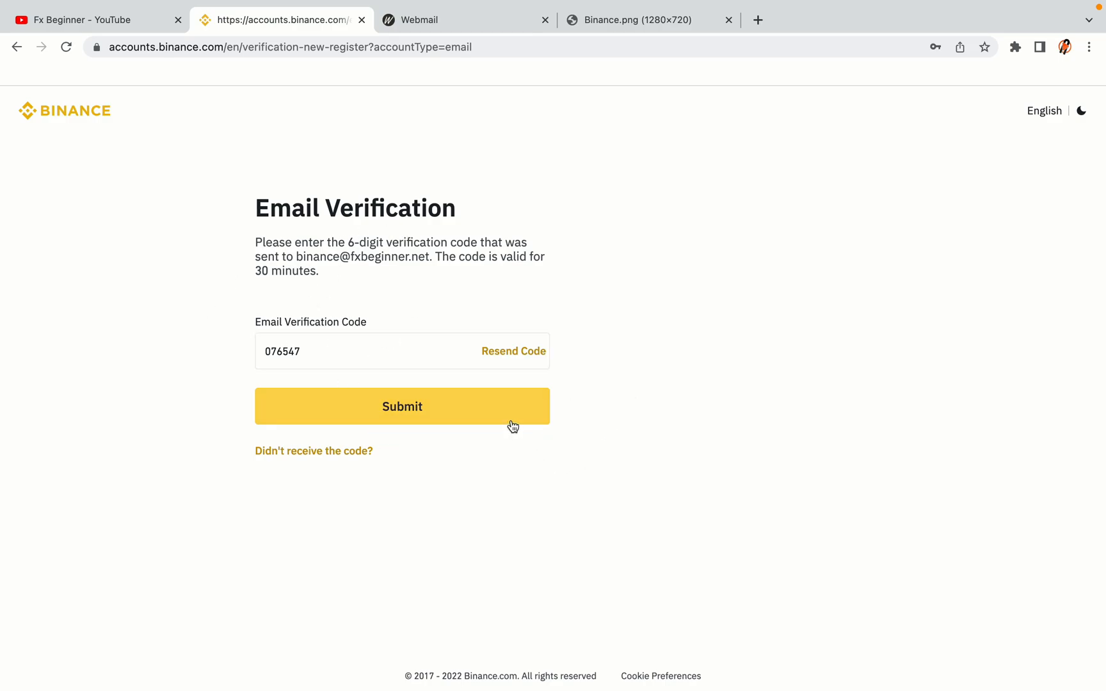
pyautogui.moveTo(510, 421)
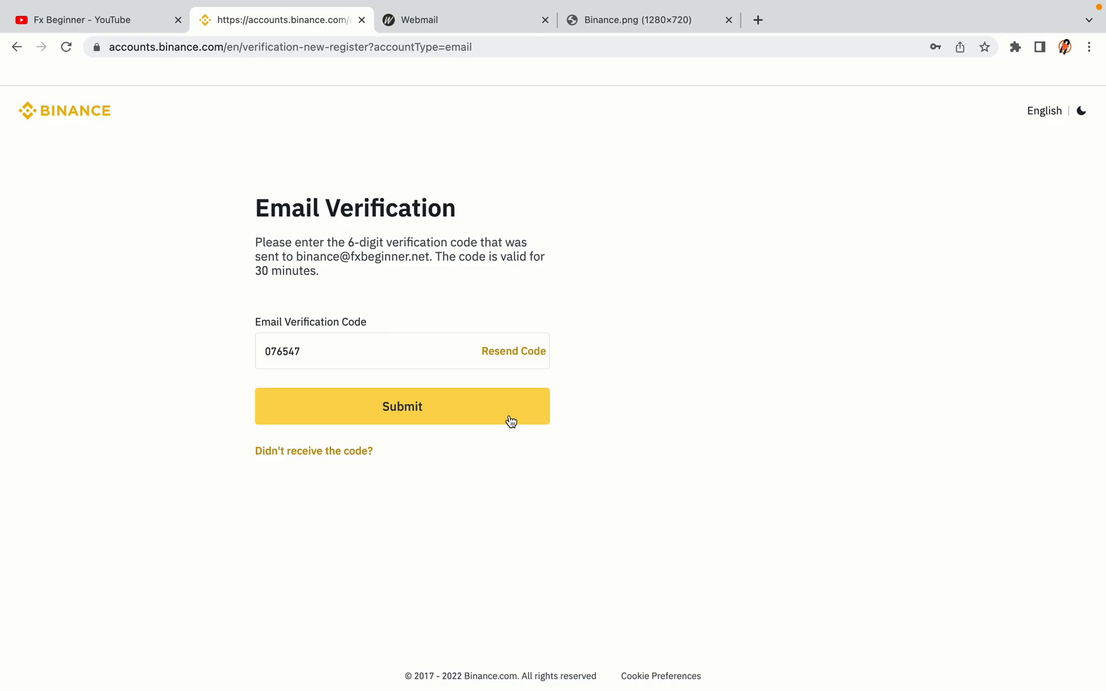
pyautogui.click(401, 406)
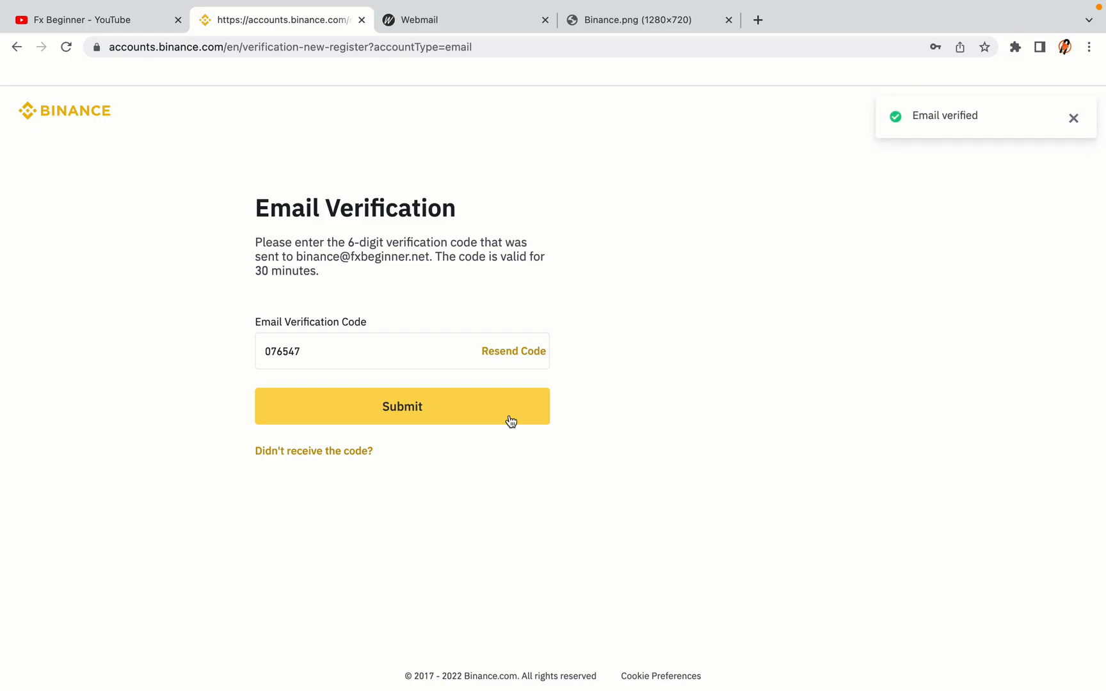
pyautogui.click(402, 406)
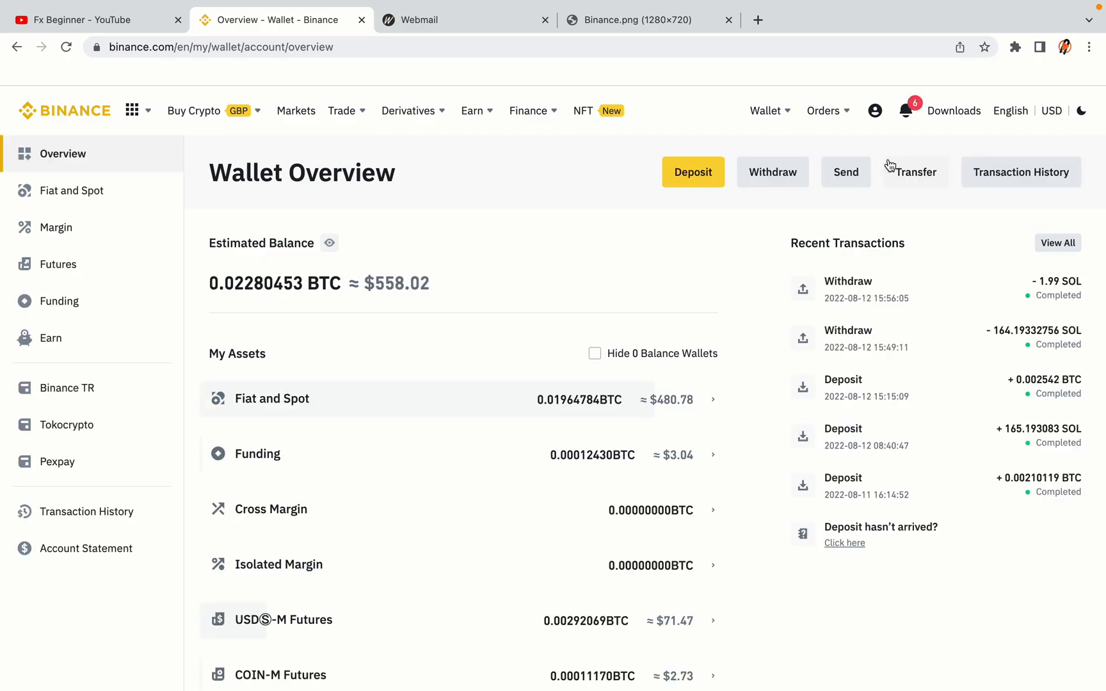
pyautogui.moveTo(661, 248)
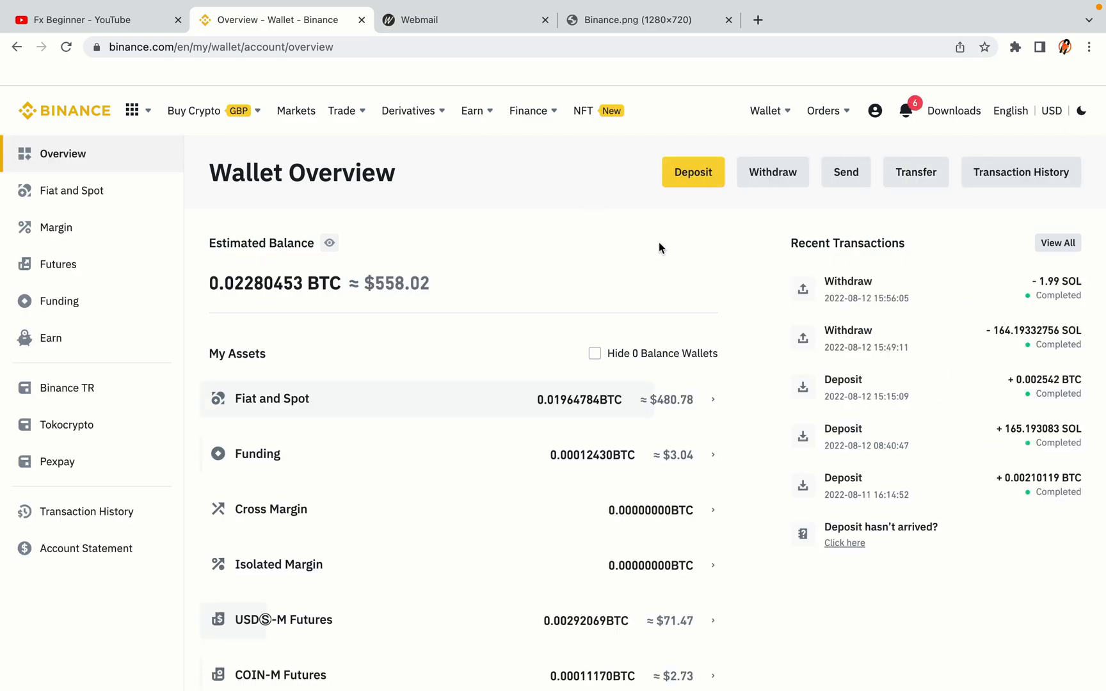
pyautogui.moveTo(682, 300)
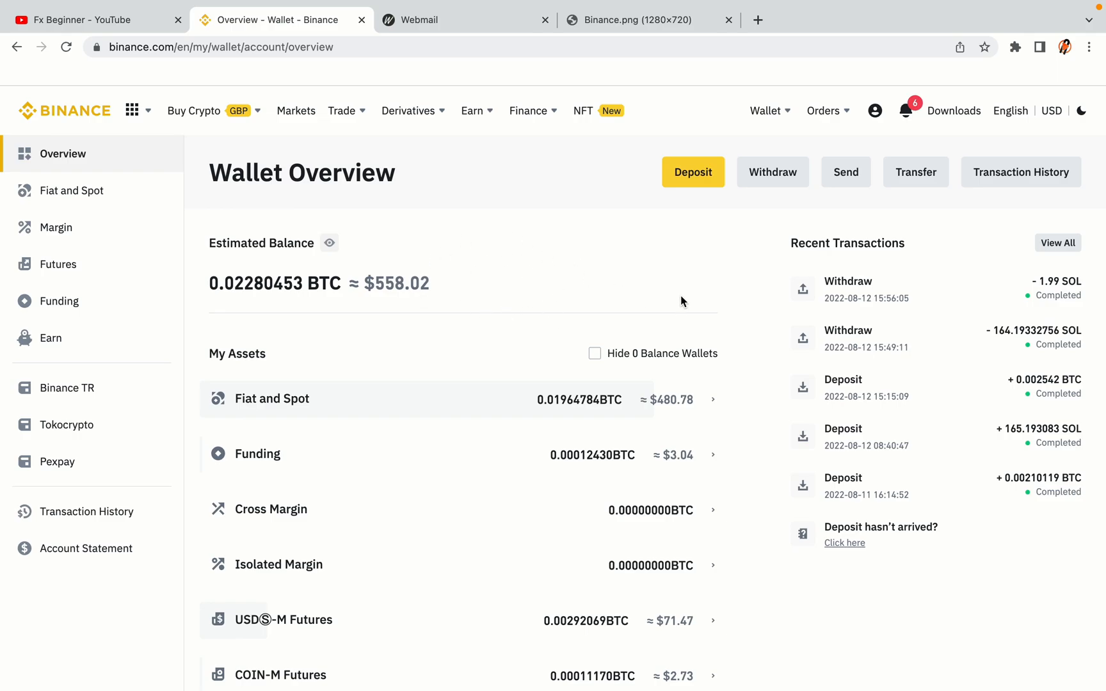
# Scroll through My Assets on the Wallet Overview and back to the top.
pyautogui.scroll(-3)
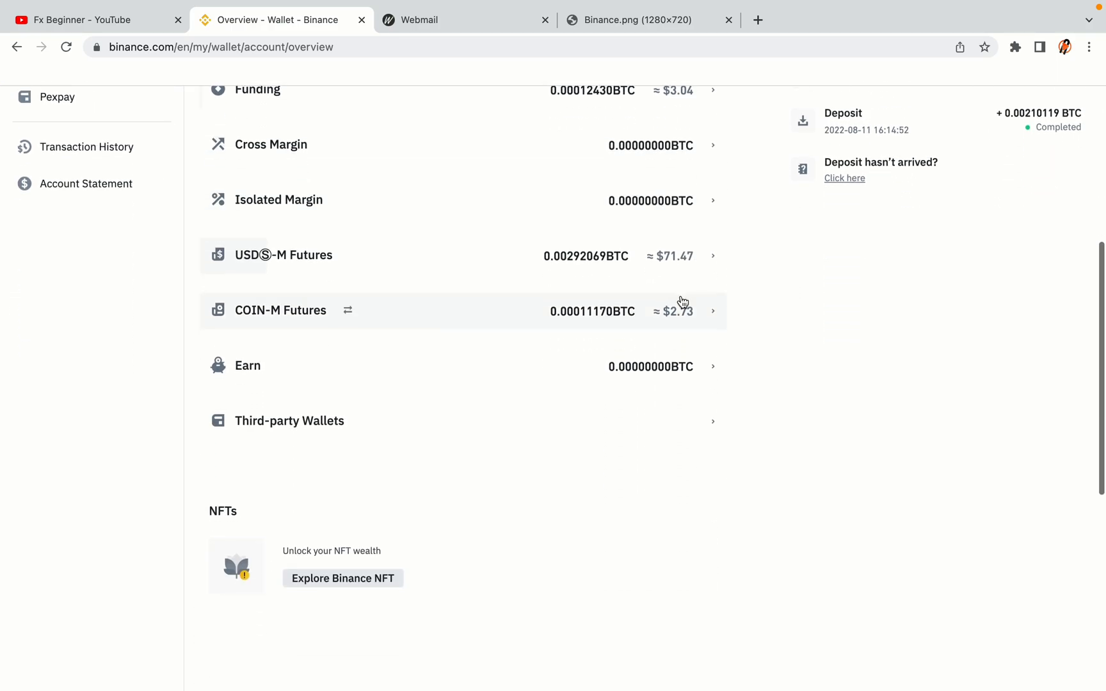
pyautogui.scroll(3)
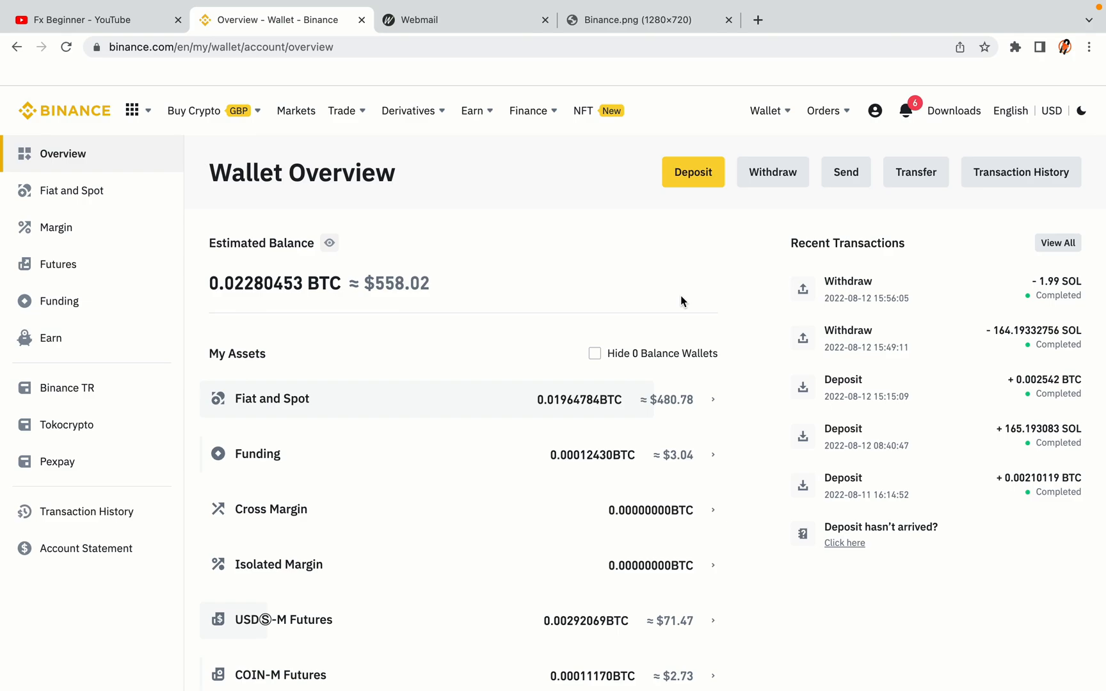
pyautogui.moveTo(525, 222)
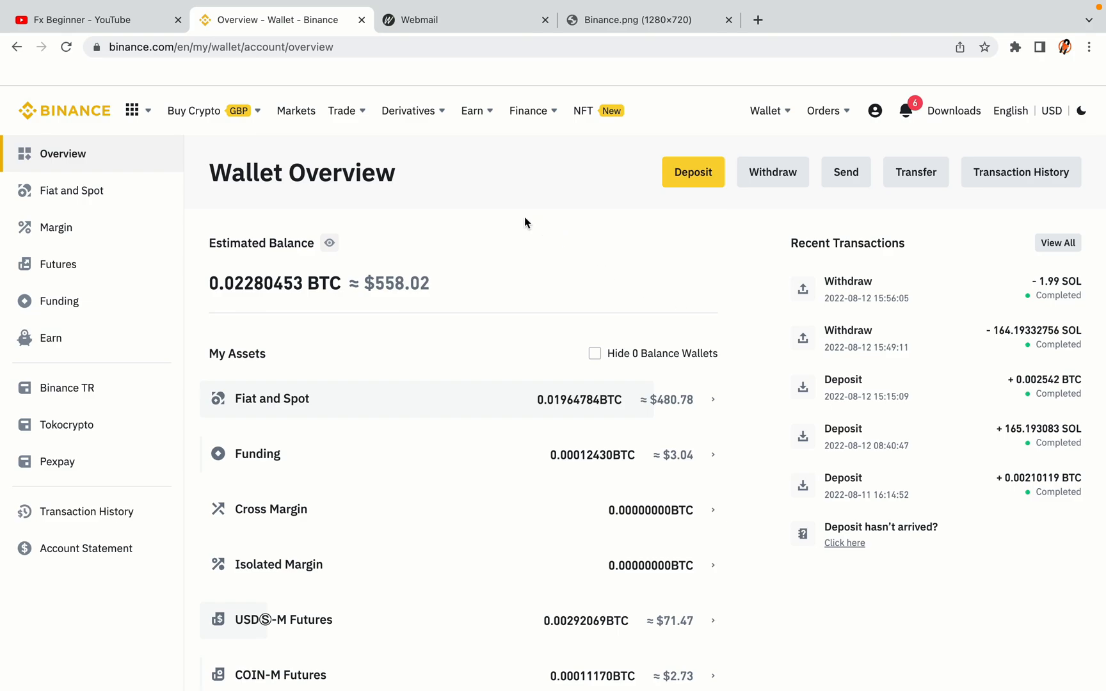
# Go from Buy Crypto to Spot under the Trade menu.
pyautogui.click(200, 111)
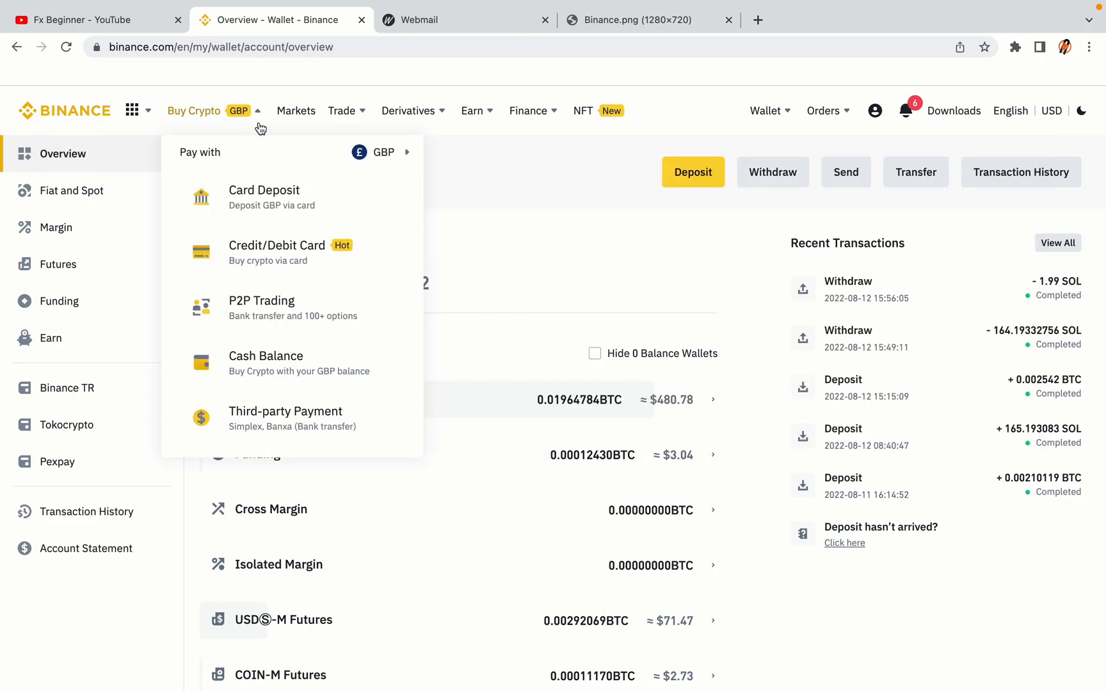
pyautogui.moveTo(268, 197)
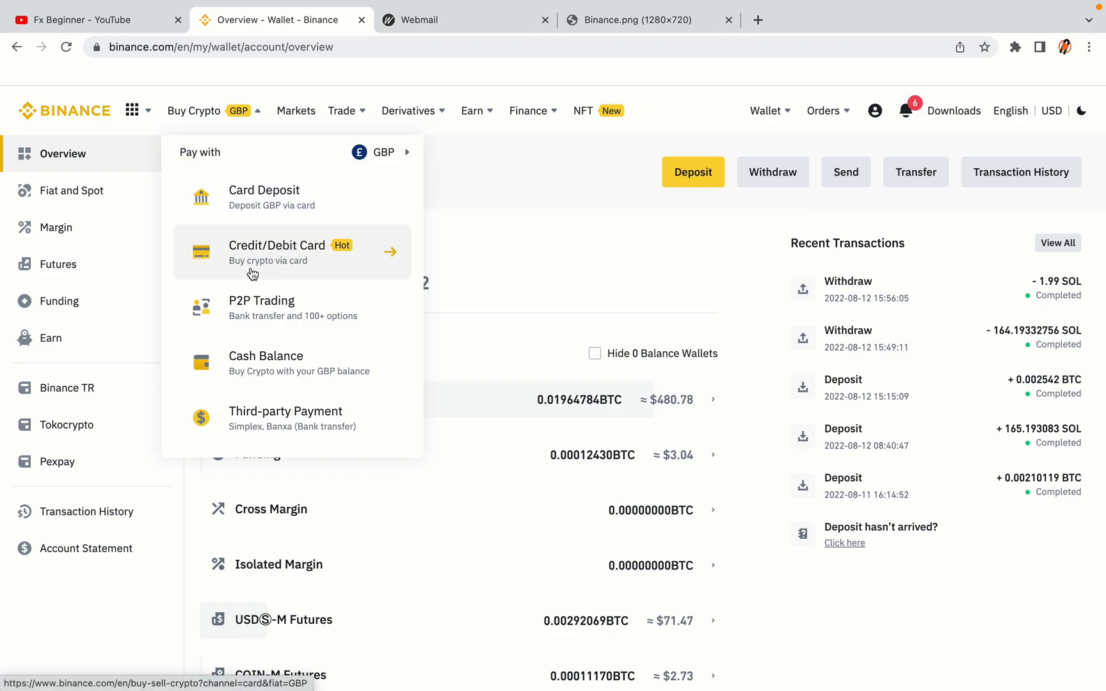
pyautogui.moveTo(282, 254)
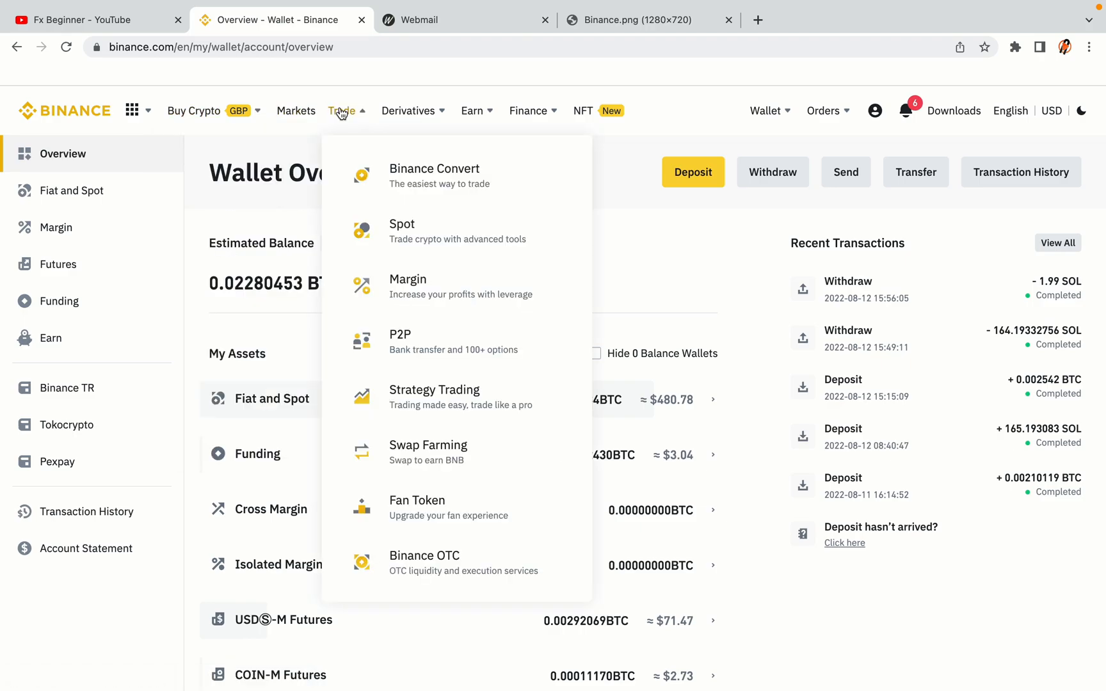
pyautogui.moveTo(346, 120)
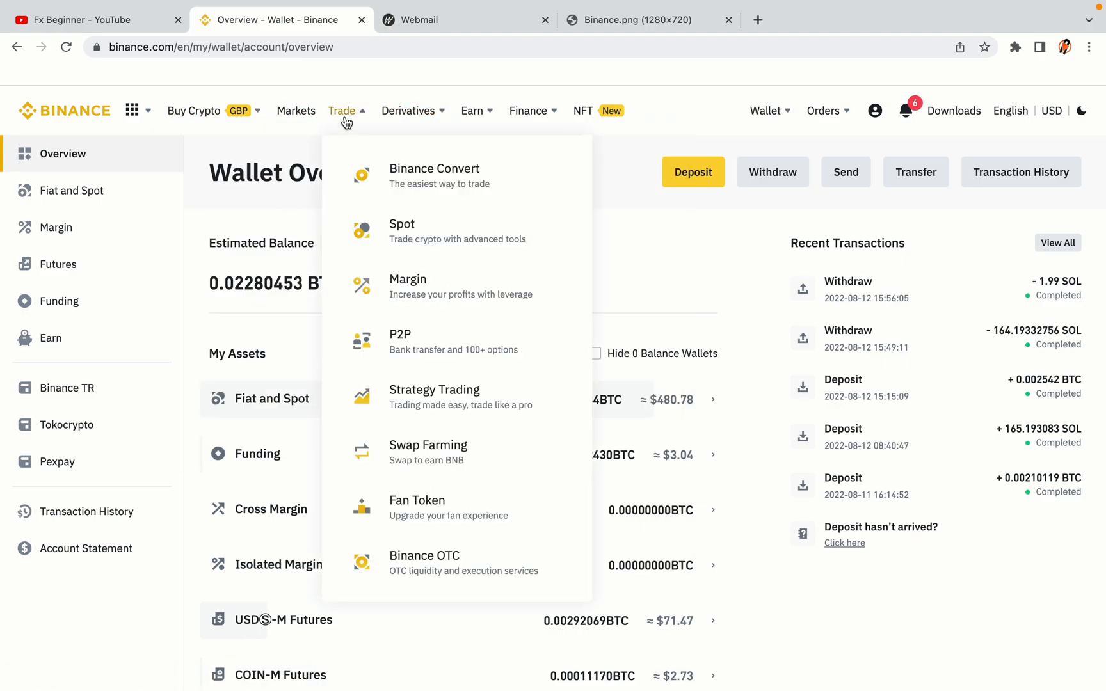
pyautogui.moveTo(406, 230)
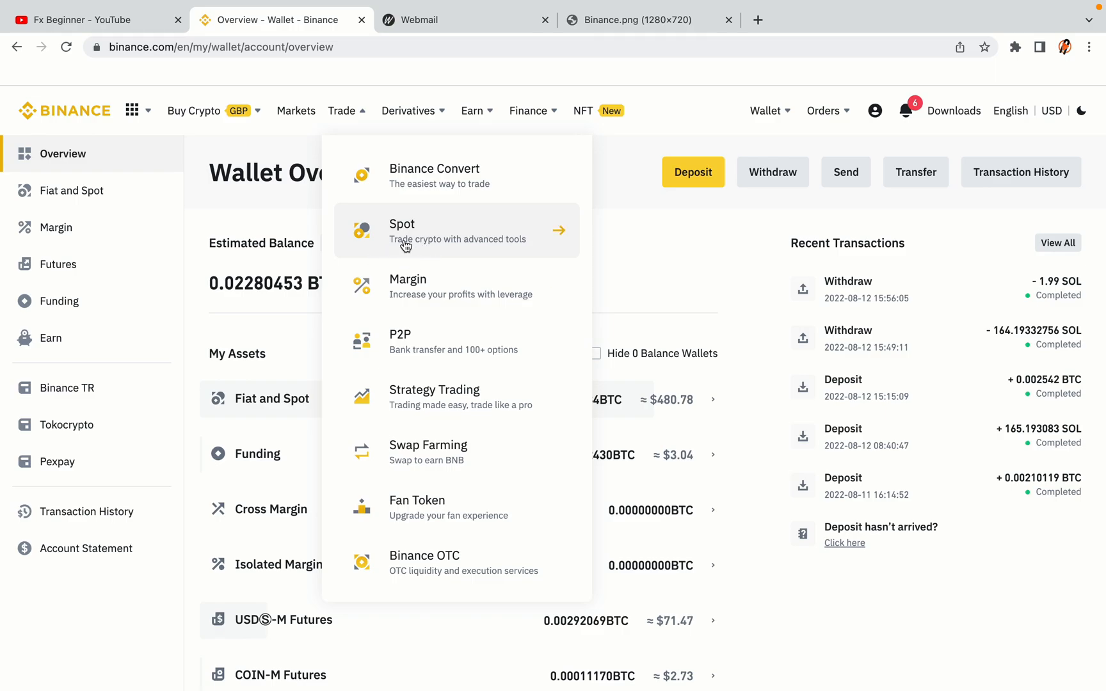
pyautogui.moveTo(402, 233)
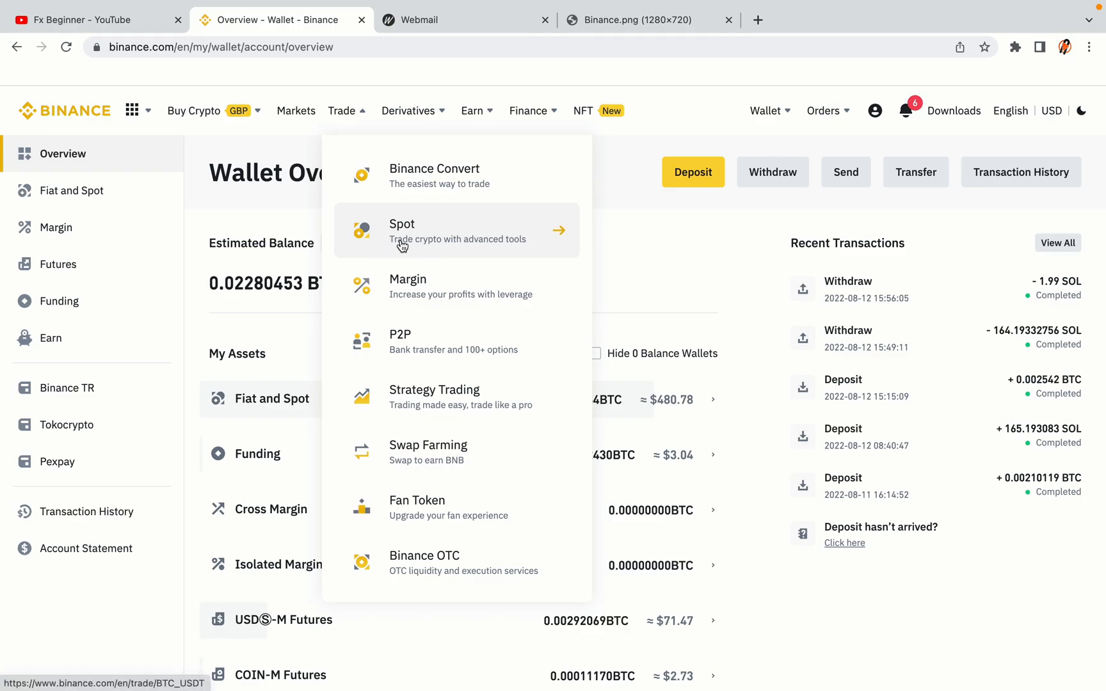
pyautogui.click(402, 230)
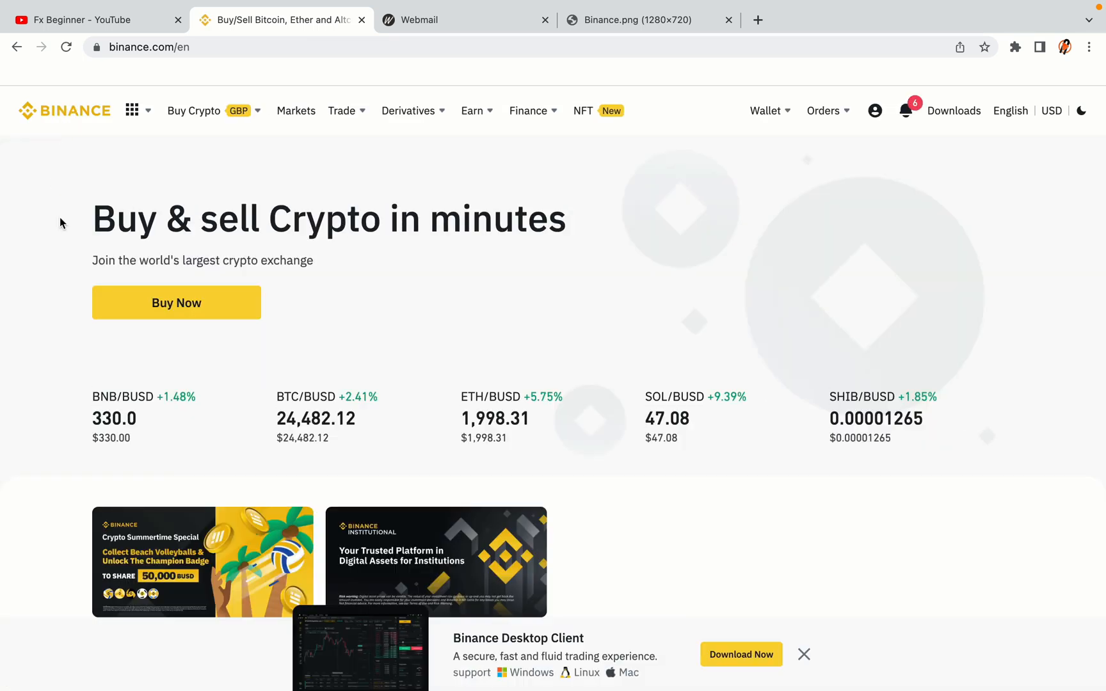